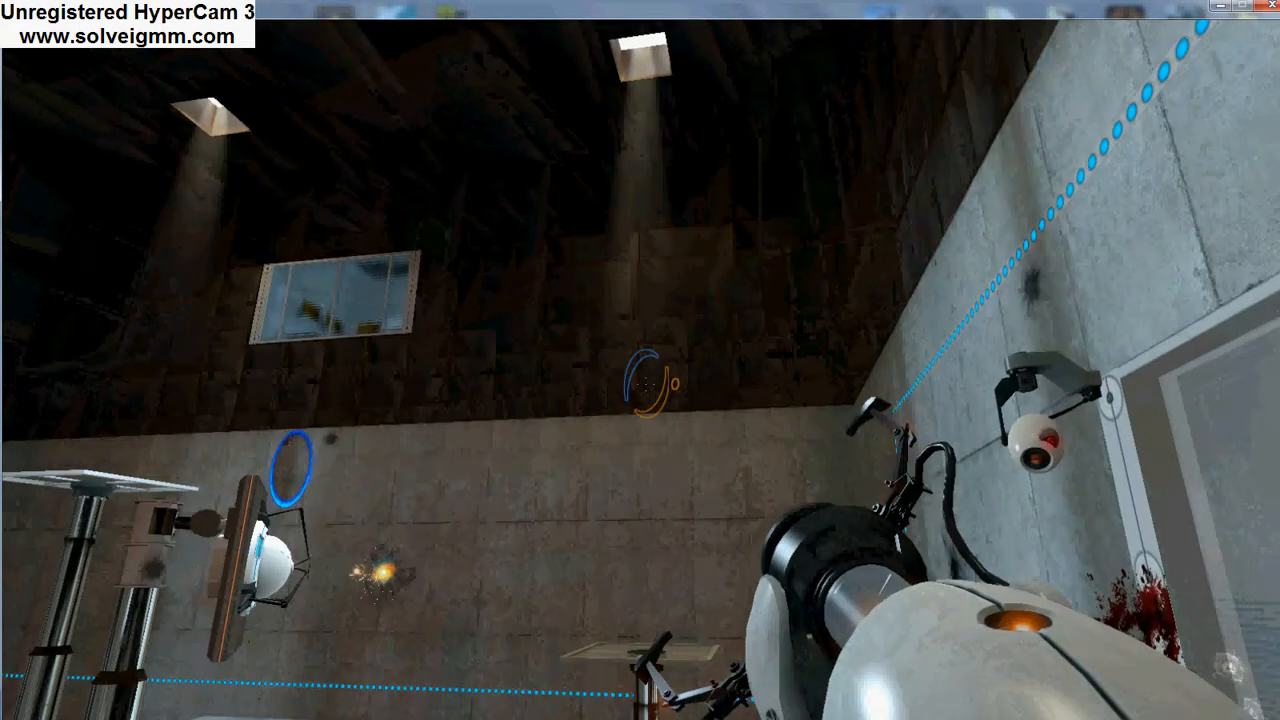
pyautogui.moveTo(640, 360)
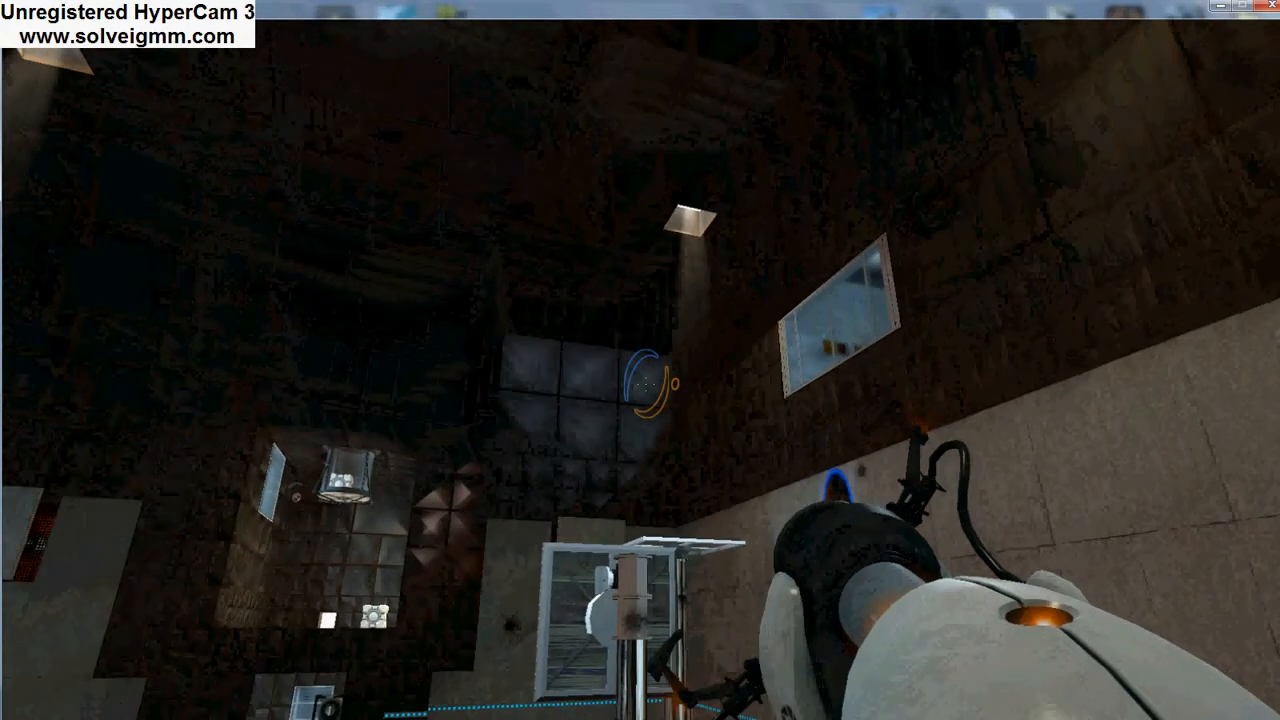
pyautogui.moveTo(640, 360)
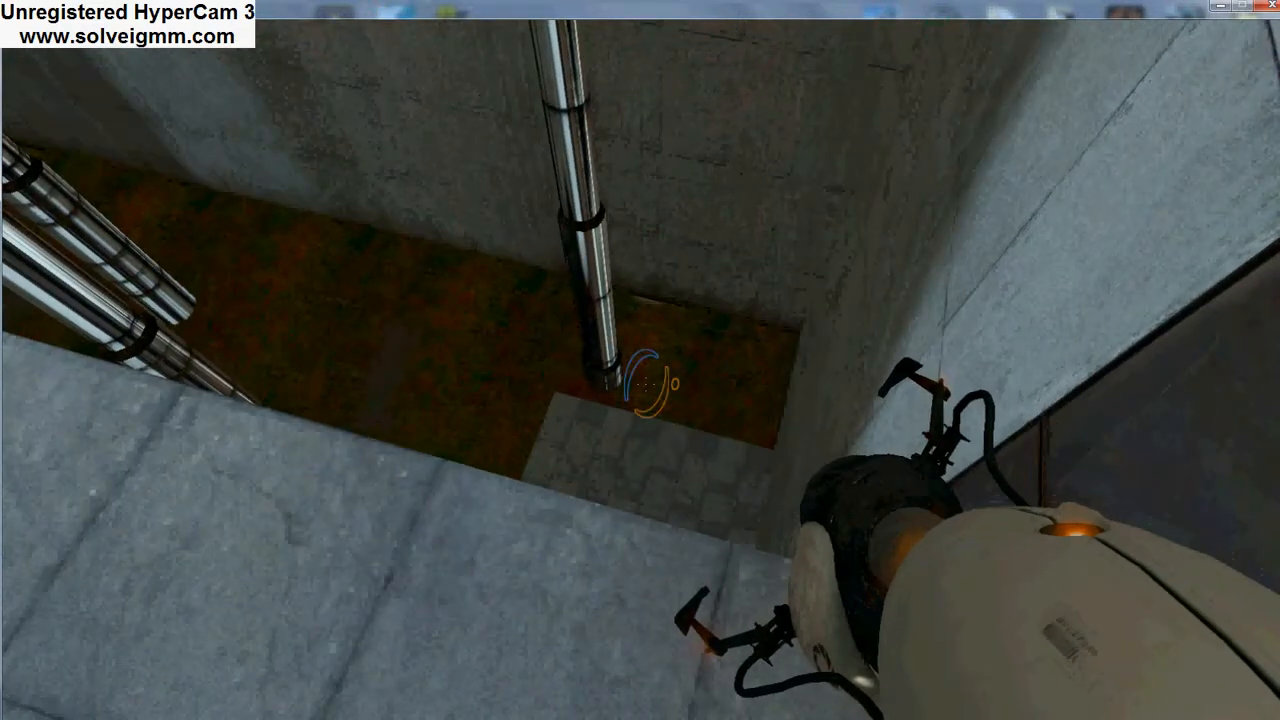
pyautogui.click(650, 380)
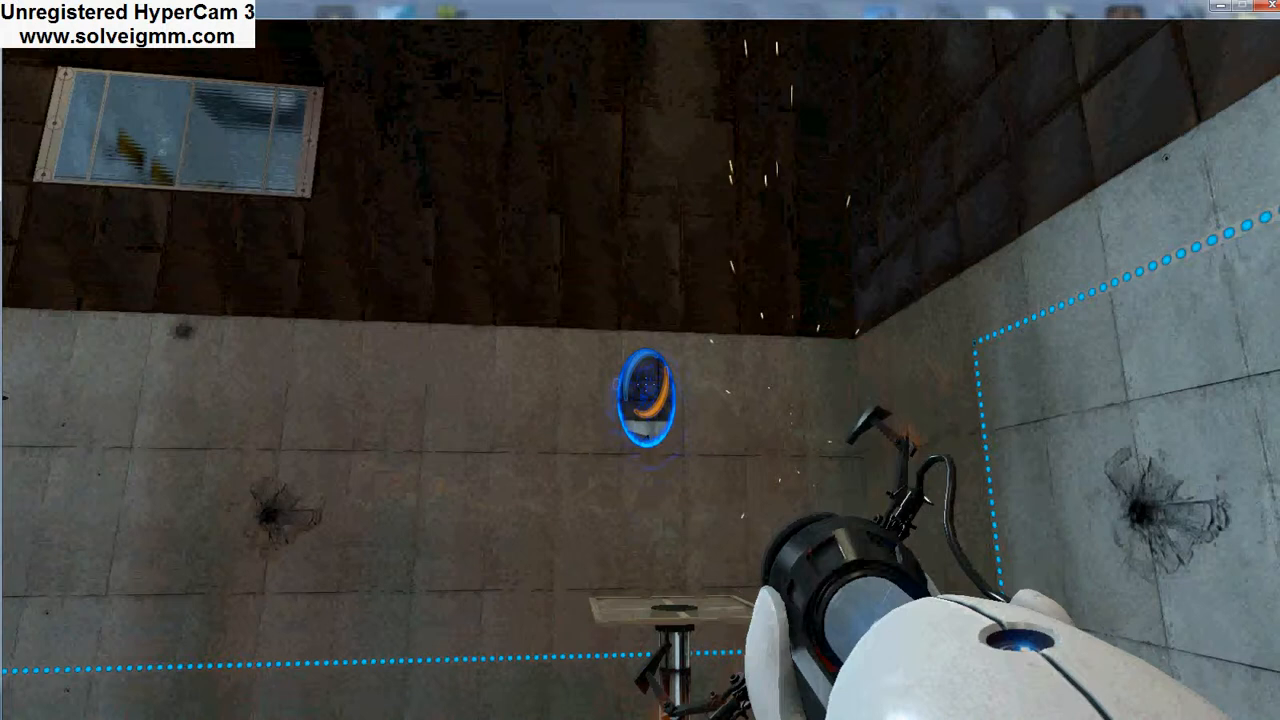
pyautogui.moveTo(640, 360)
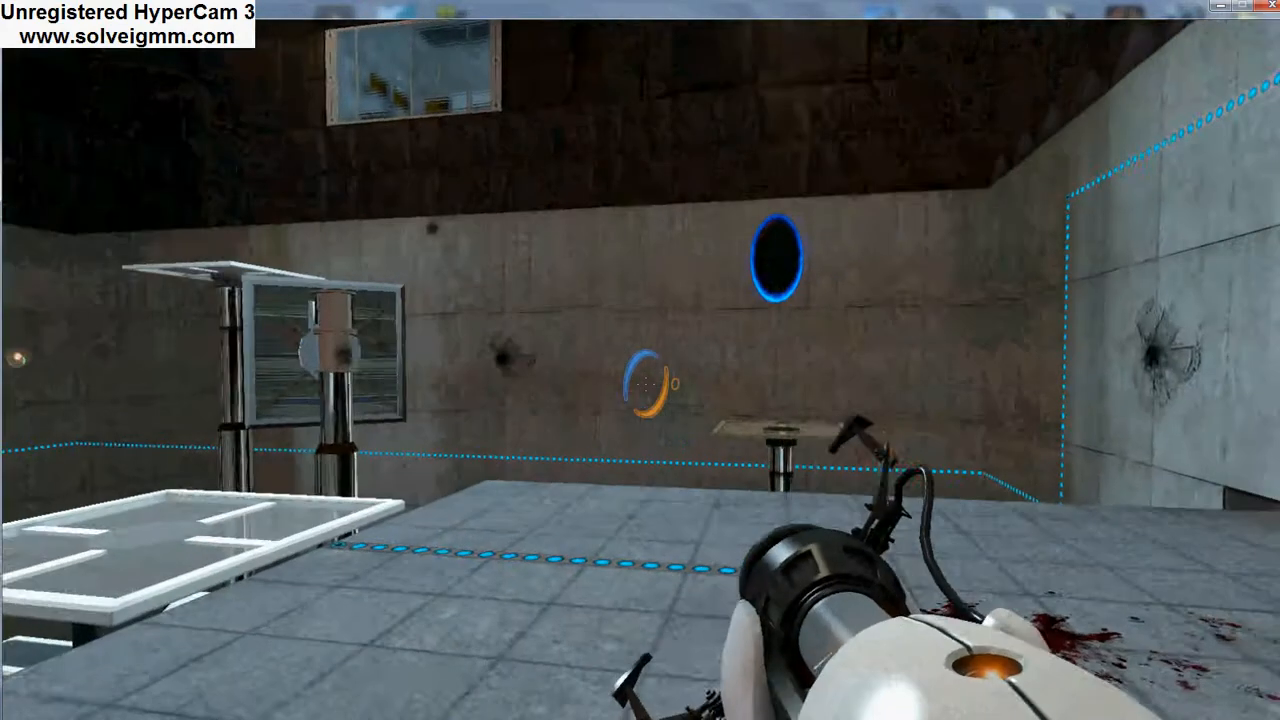
pyautogui.moveTo(640, 360)
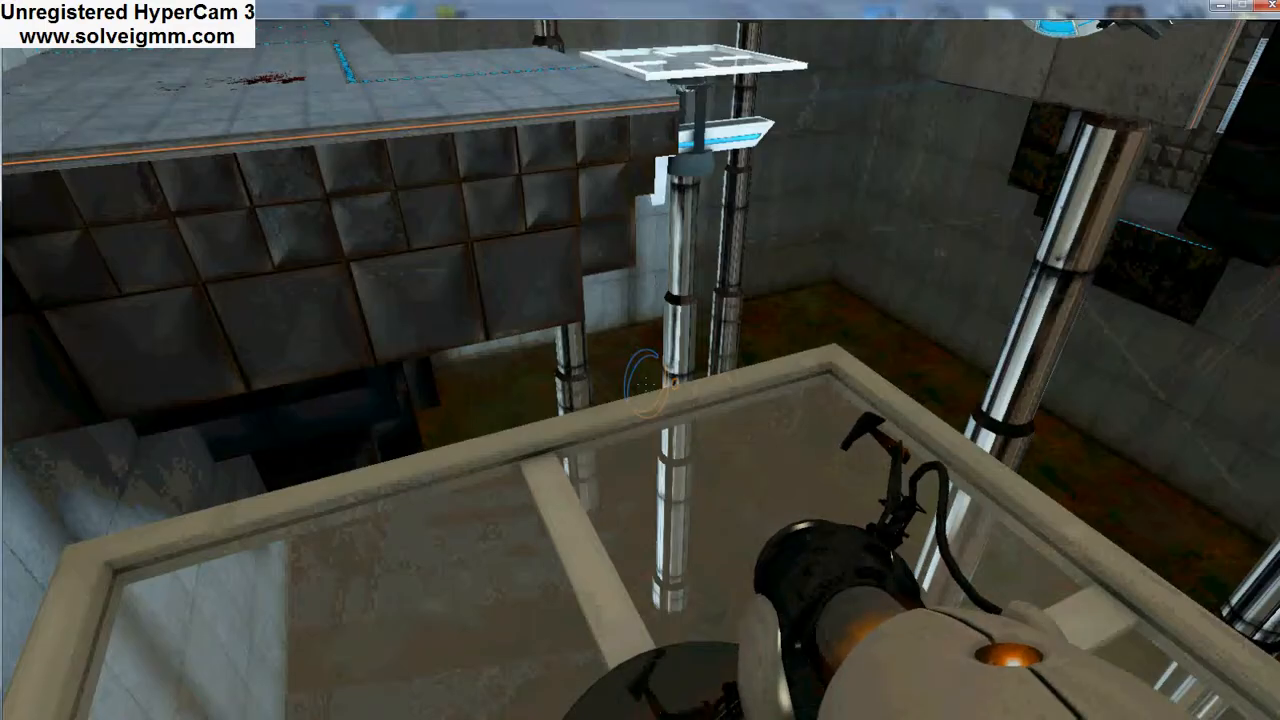
pyautogui.moveTo(640, 360)
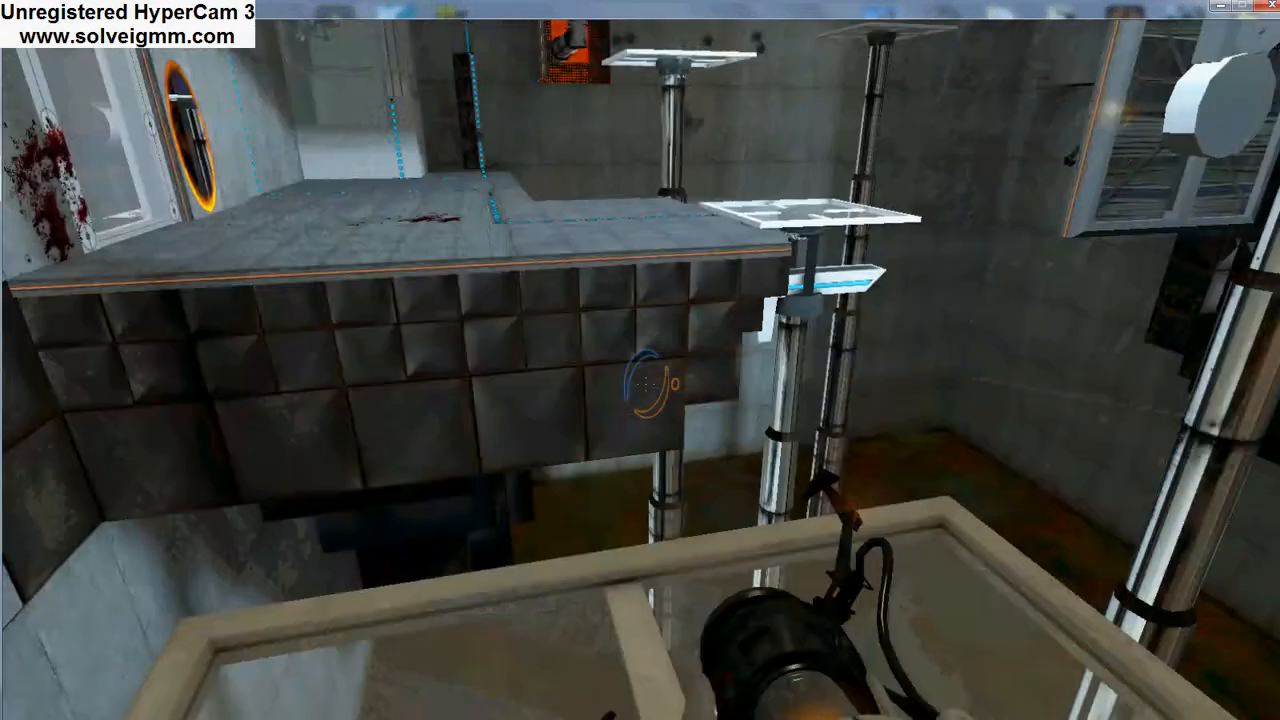
pyautogui.moveTo(640, 360)
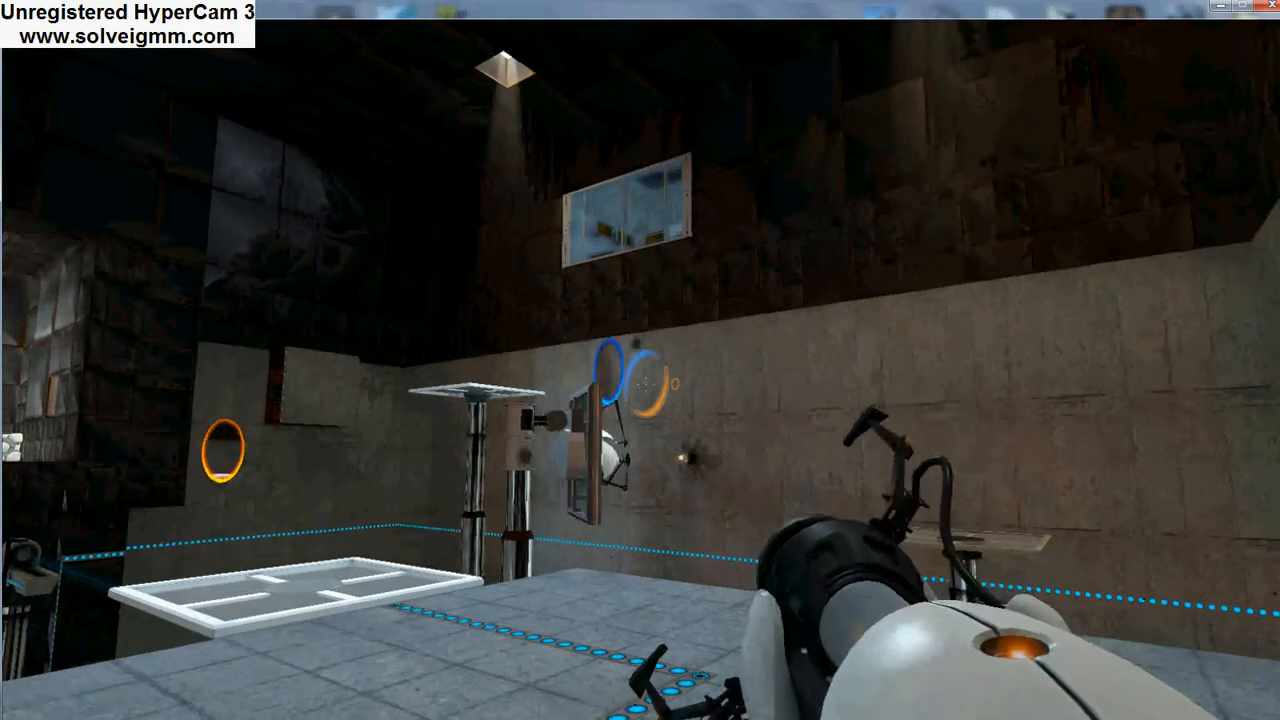
pyautogui.moveTo(640, 360)
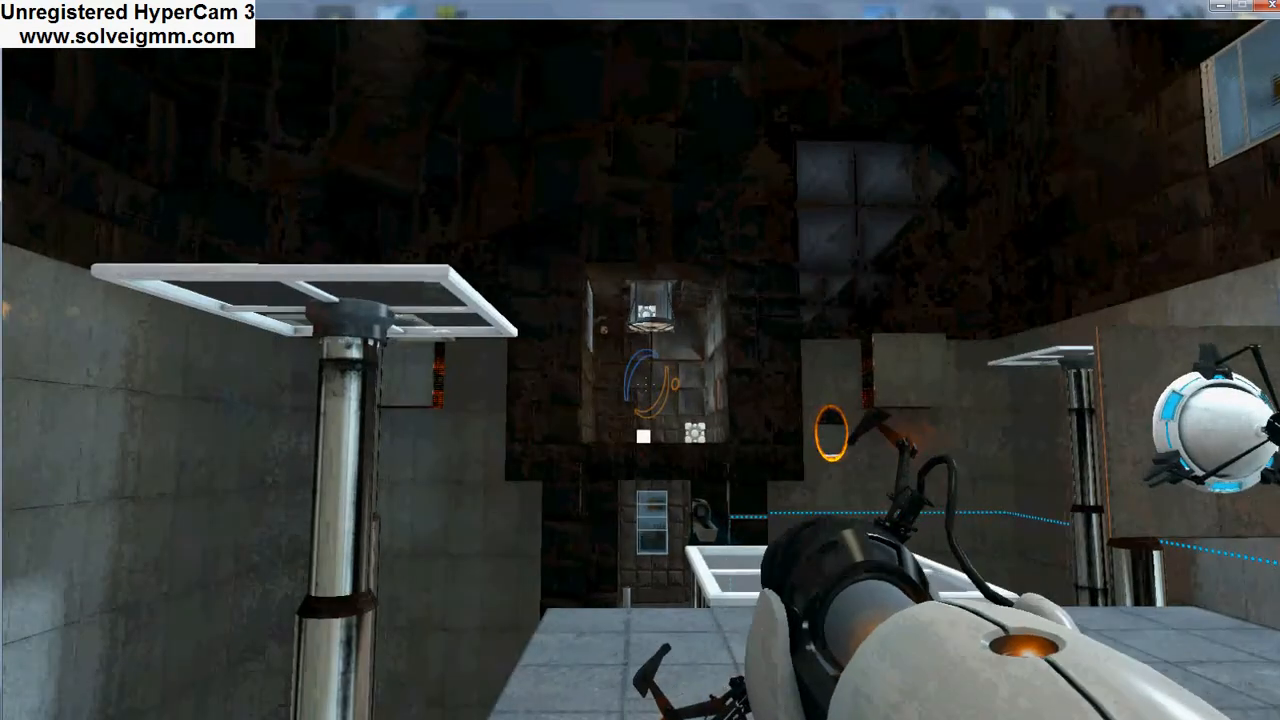
pyautogui.moveTo(640, 360)
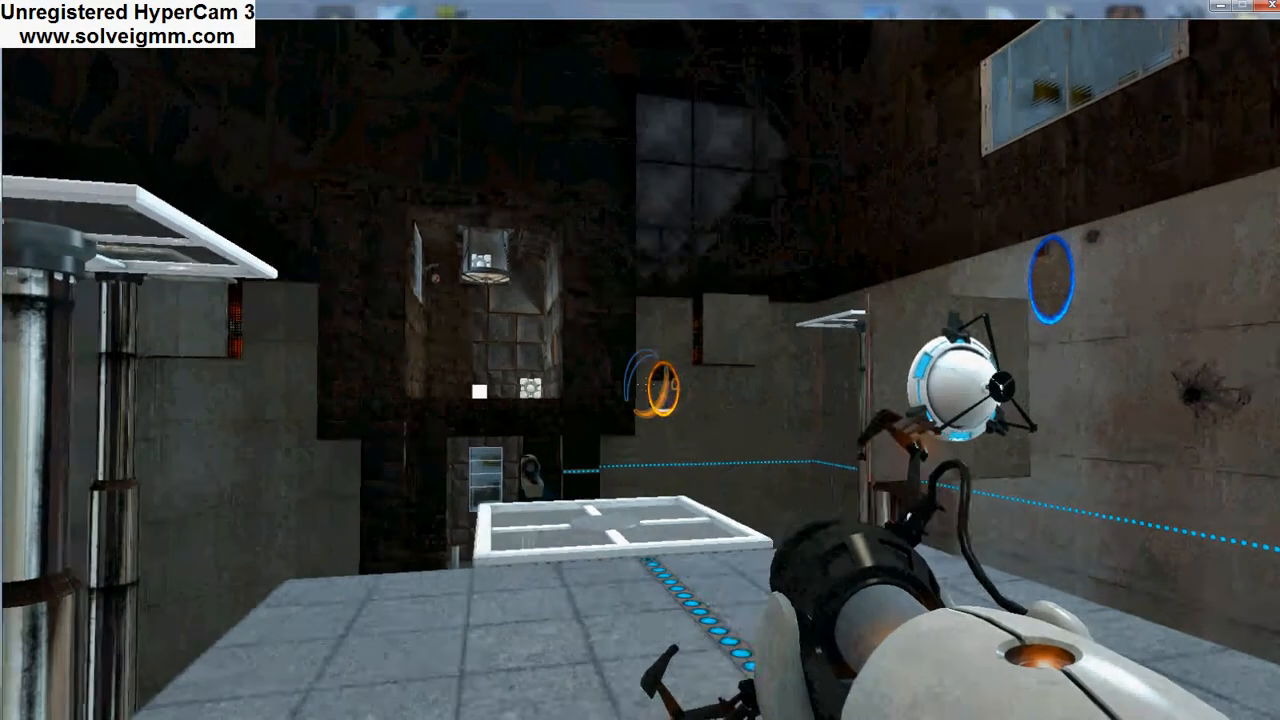
pyautogui.moveTo(640, 360)
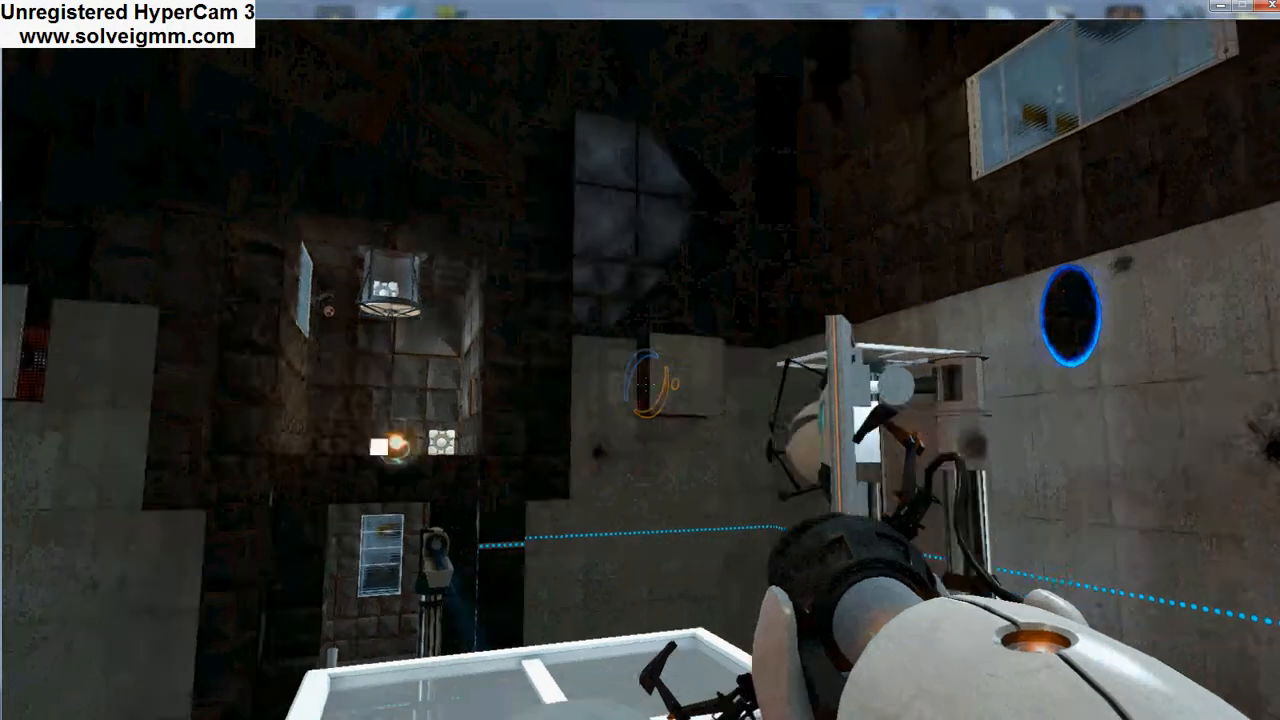
pyautogui.moveTo(640, 360)
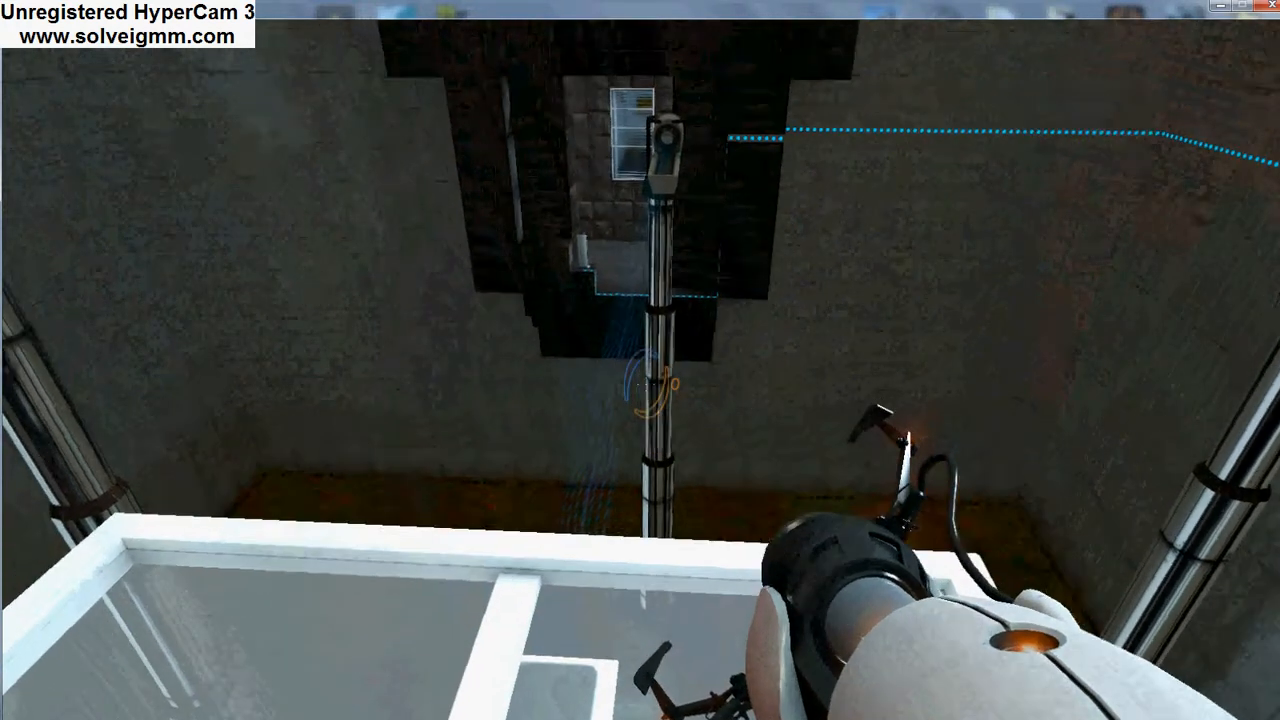
pyautogui.moveTo(640, 360)
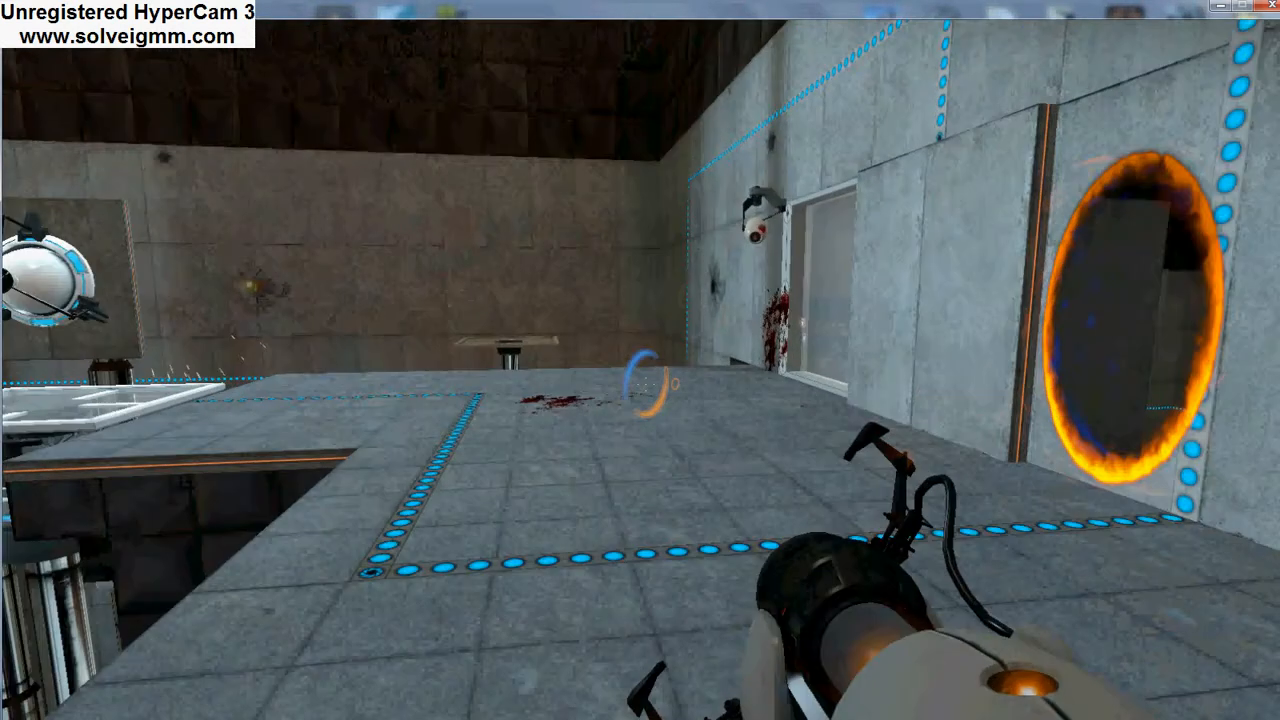
pyautogui.moveTo(640, 360)
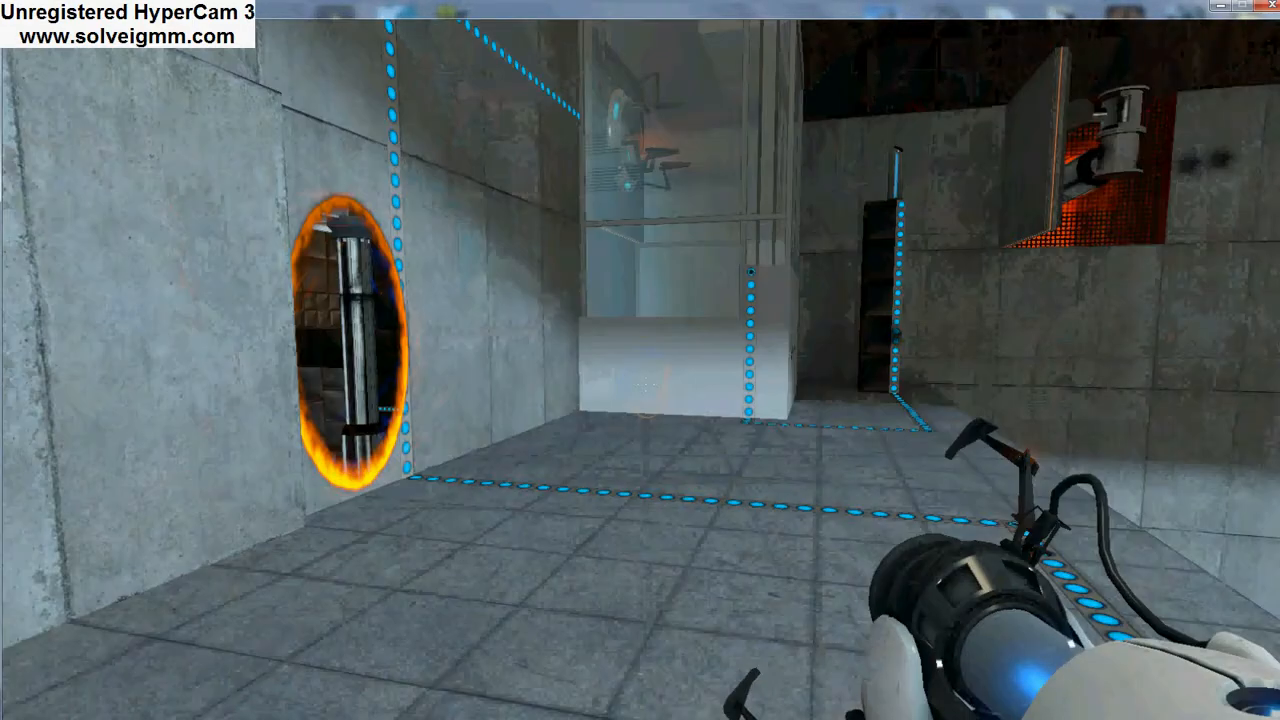
pyautogui.moveTo(640, 360)
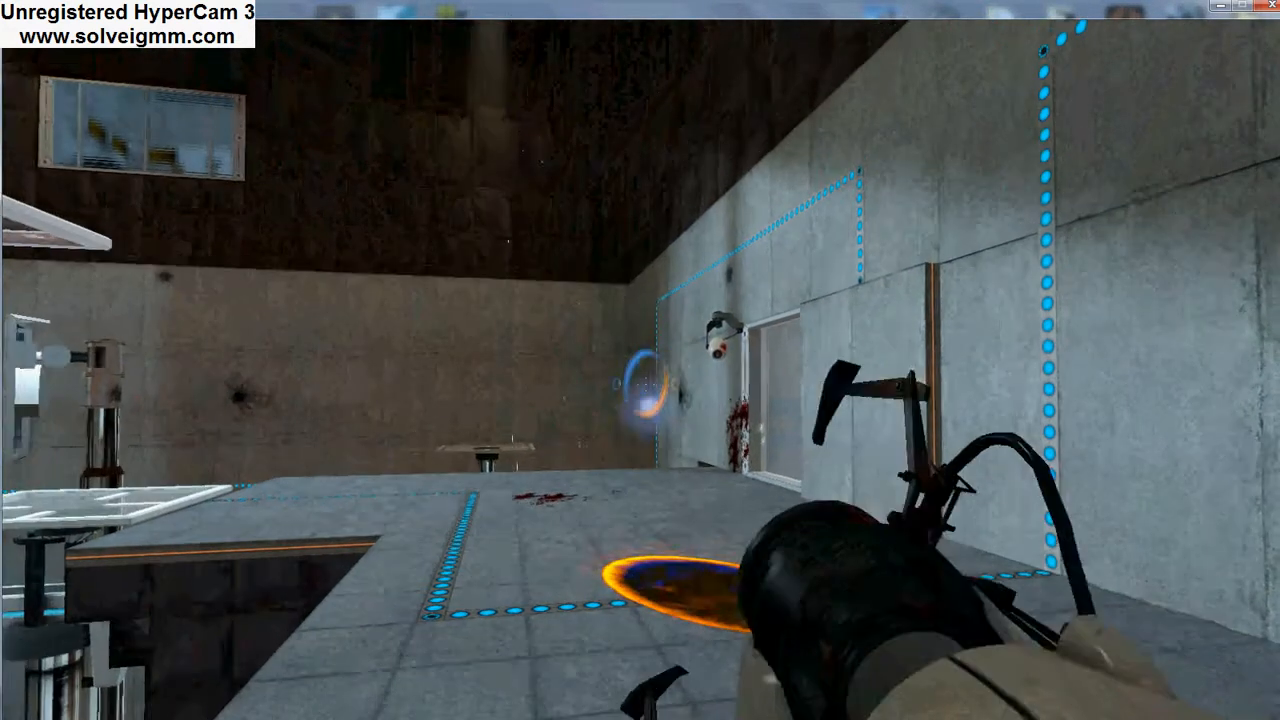
pyautogui.moveTo(640, 360)
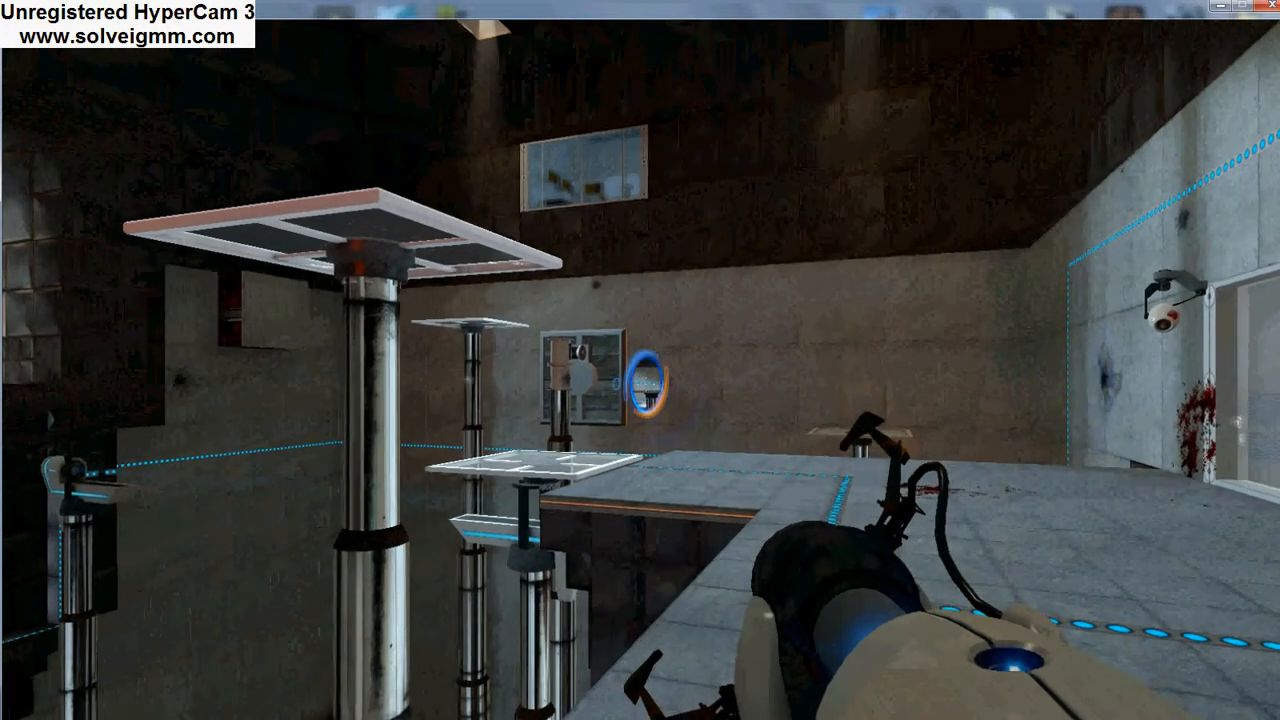
pyautogui.moveTo(640, 360)
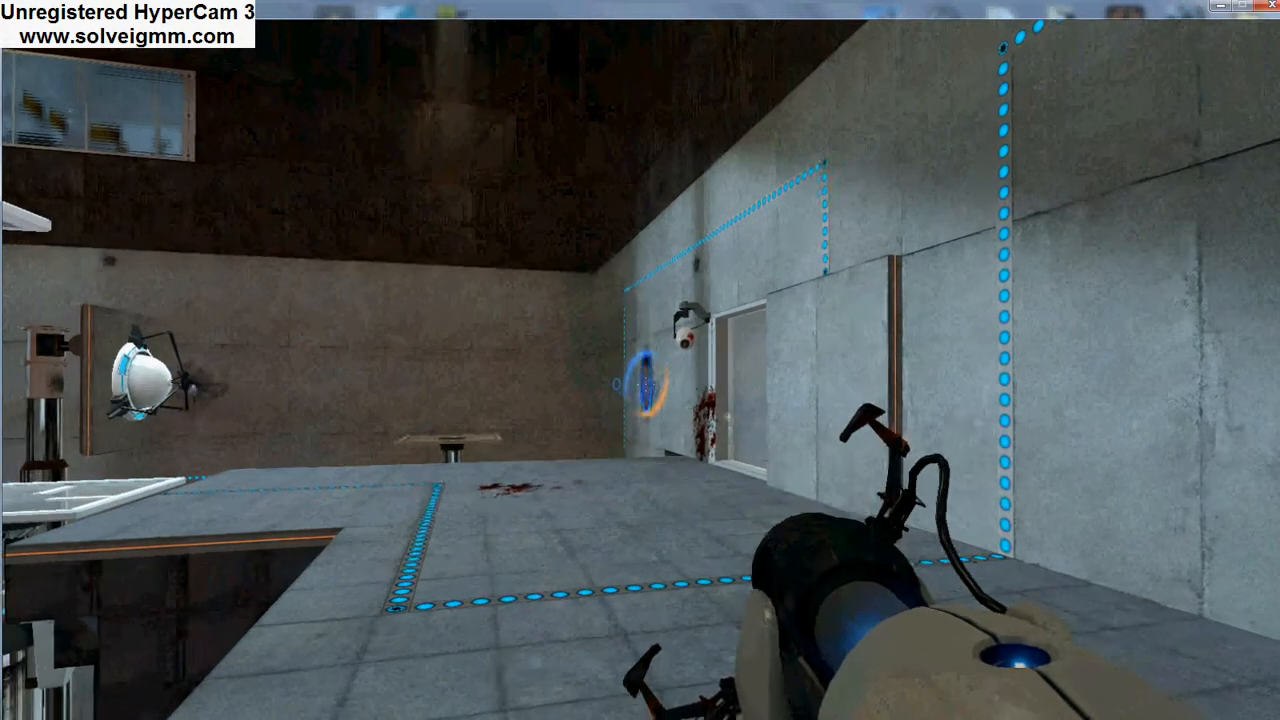
pyautogui.moveTo(640, 360)
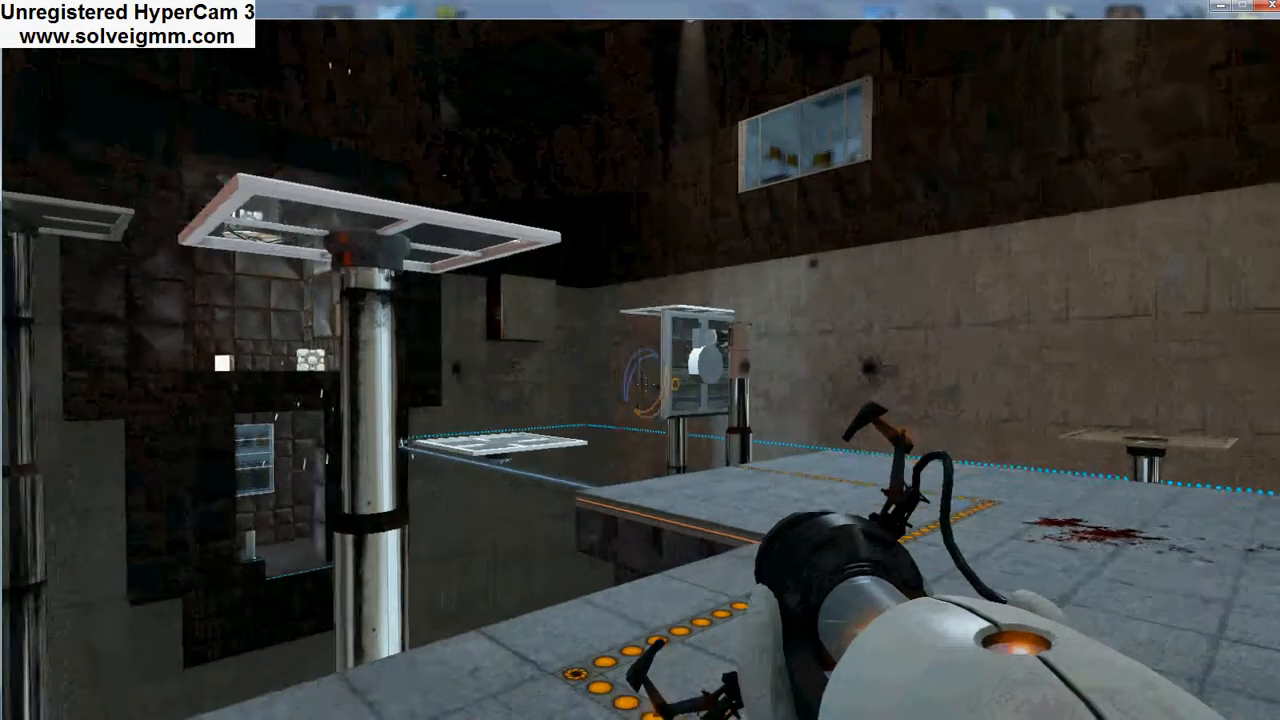
pyautogui.moveTo(640, 360)
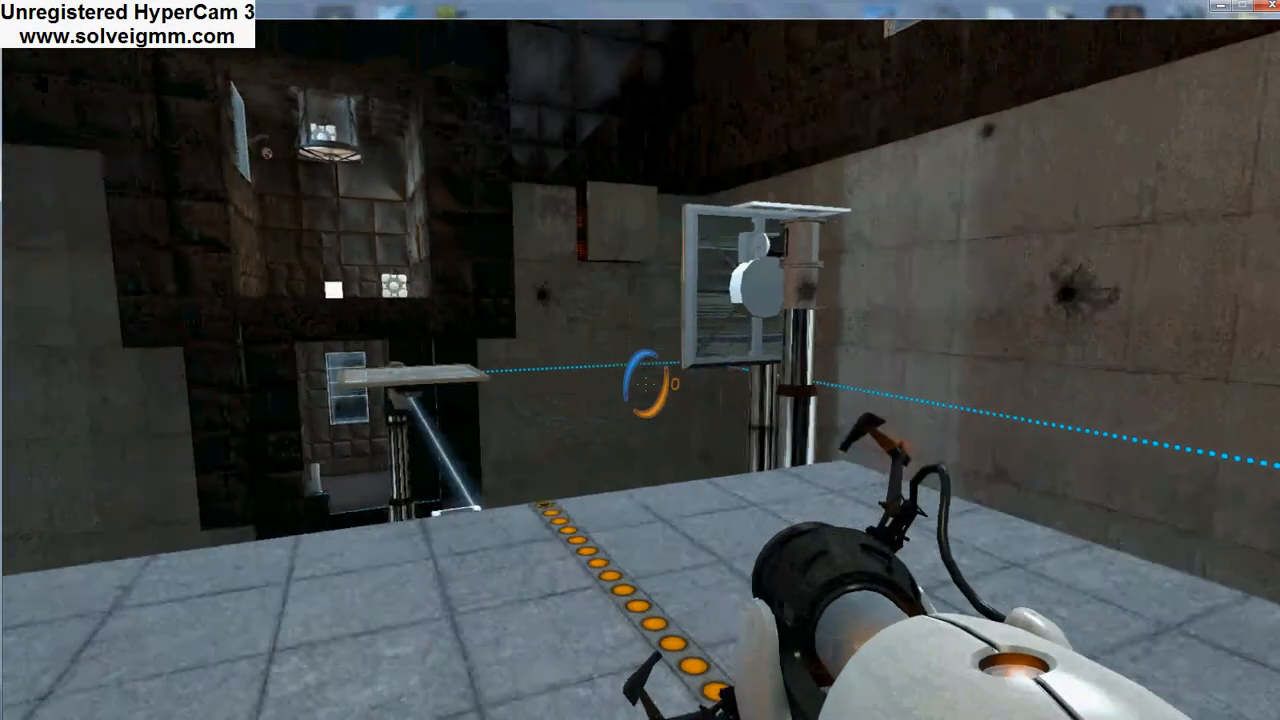
pyautogui.moveTo(640, 360)
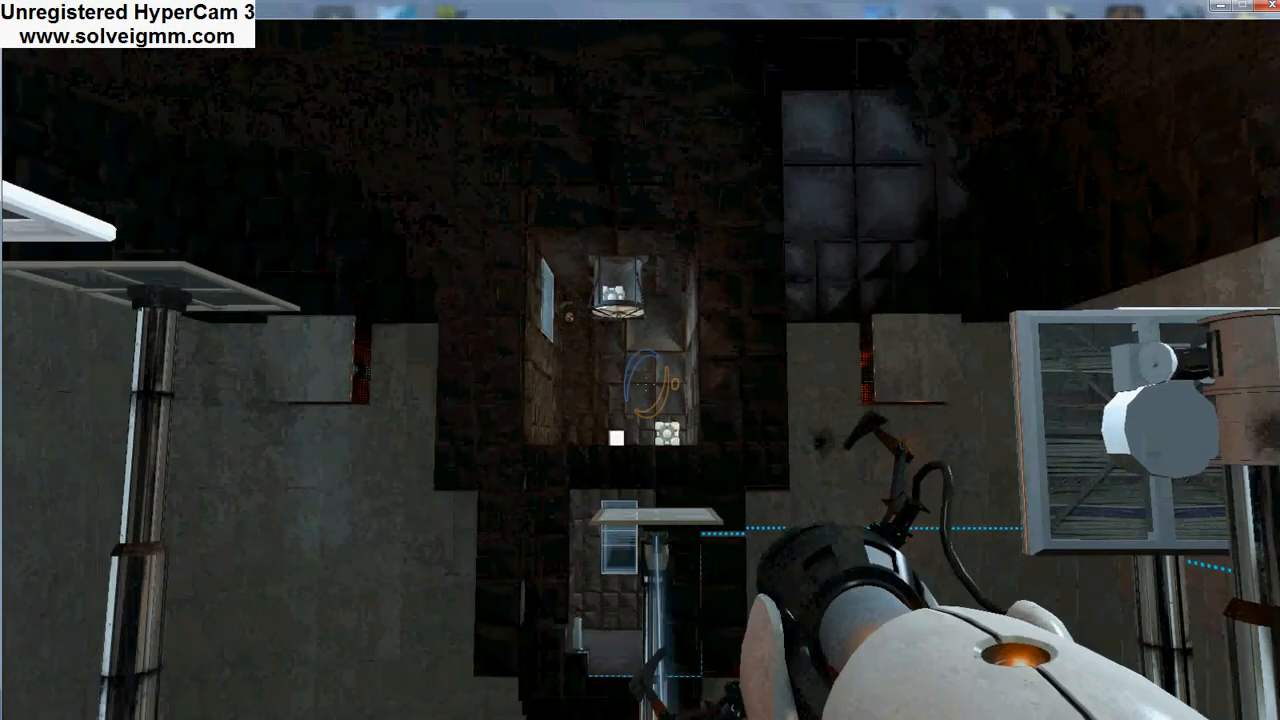
pyautogui.moveTo(640, 360)
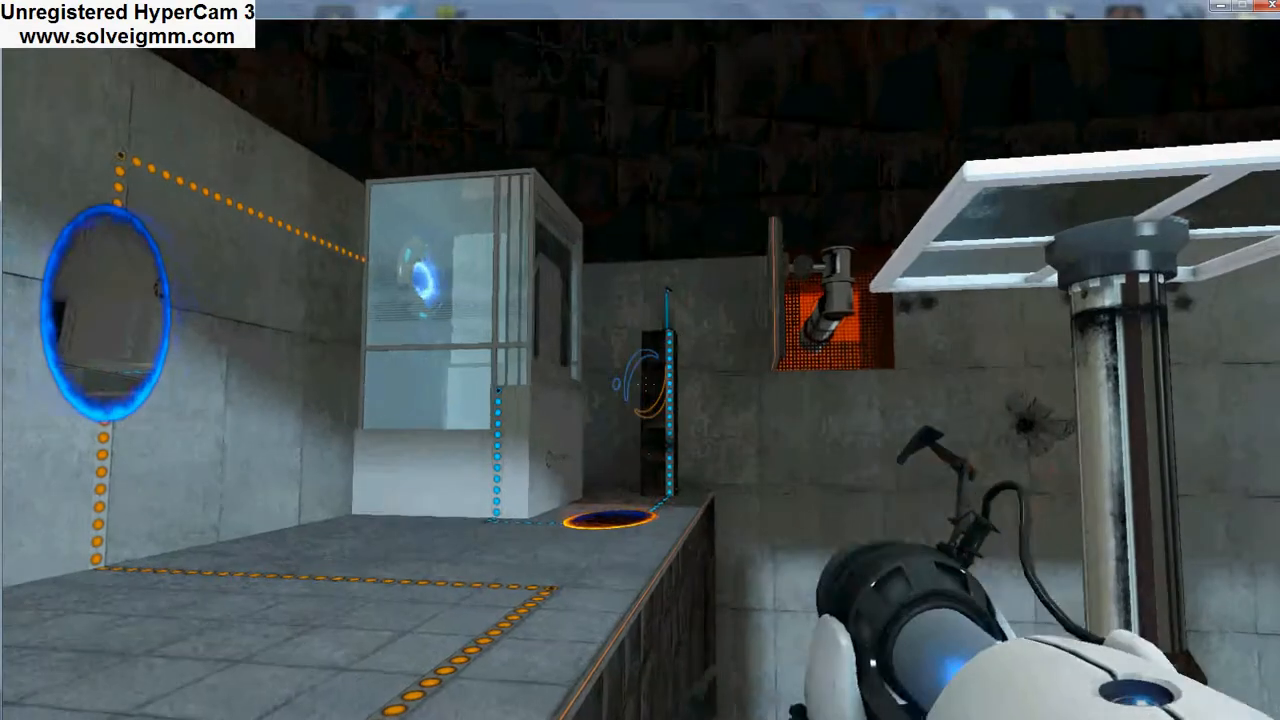
pyautogui.moveTo(640, 360)
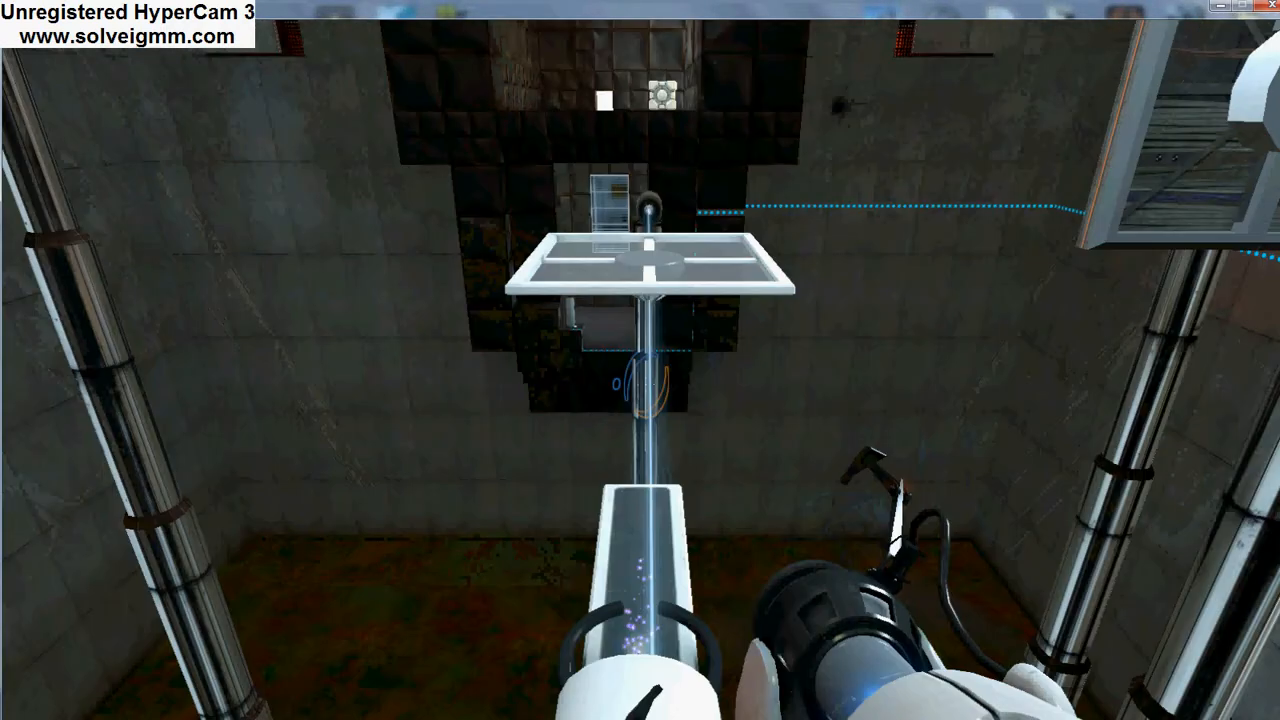
pyautogui.moveTo(640, 360)
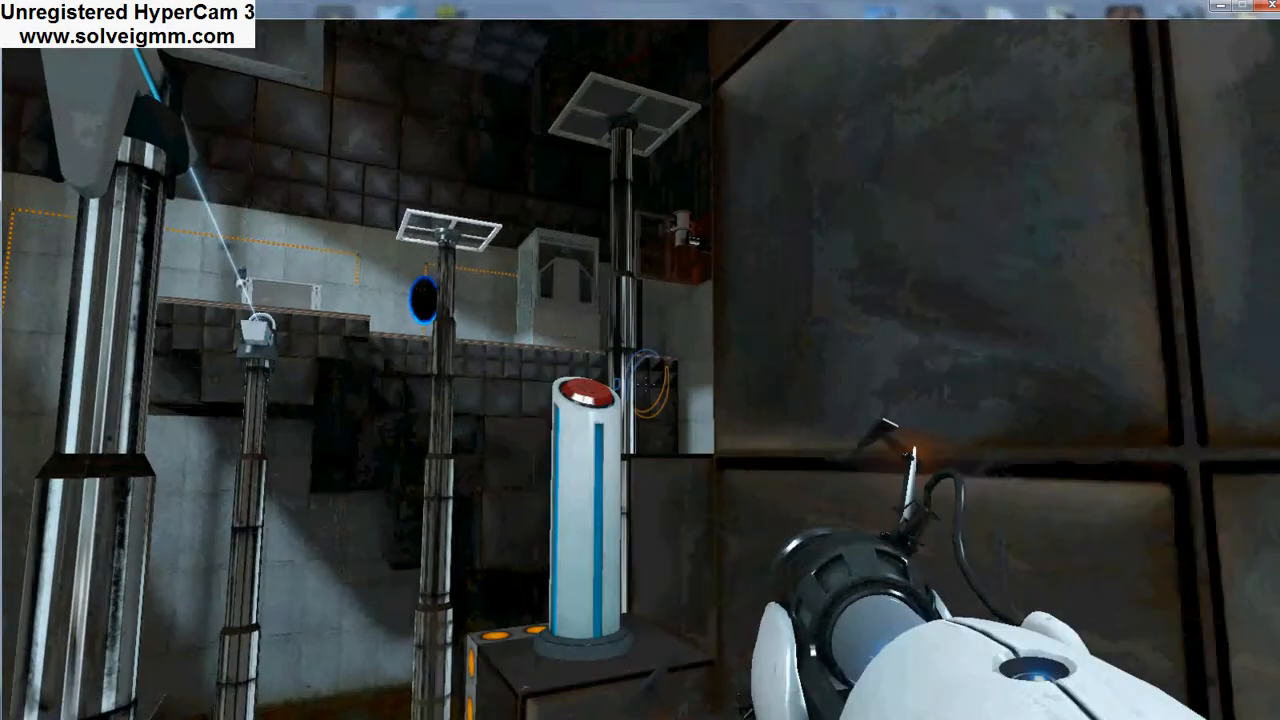
pyautogui.moveTo(640, 360)
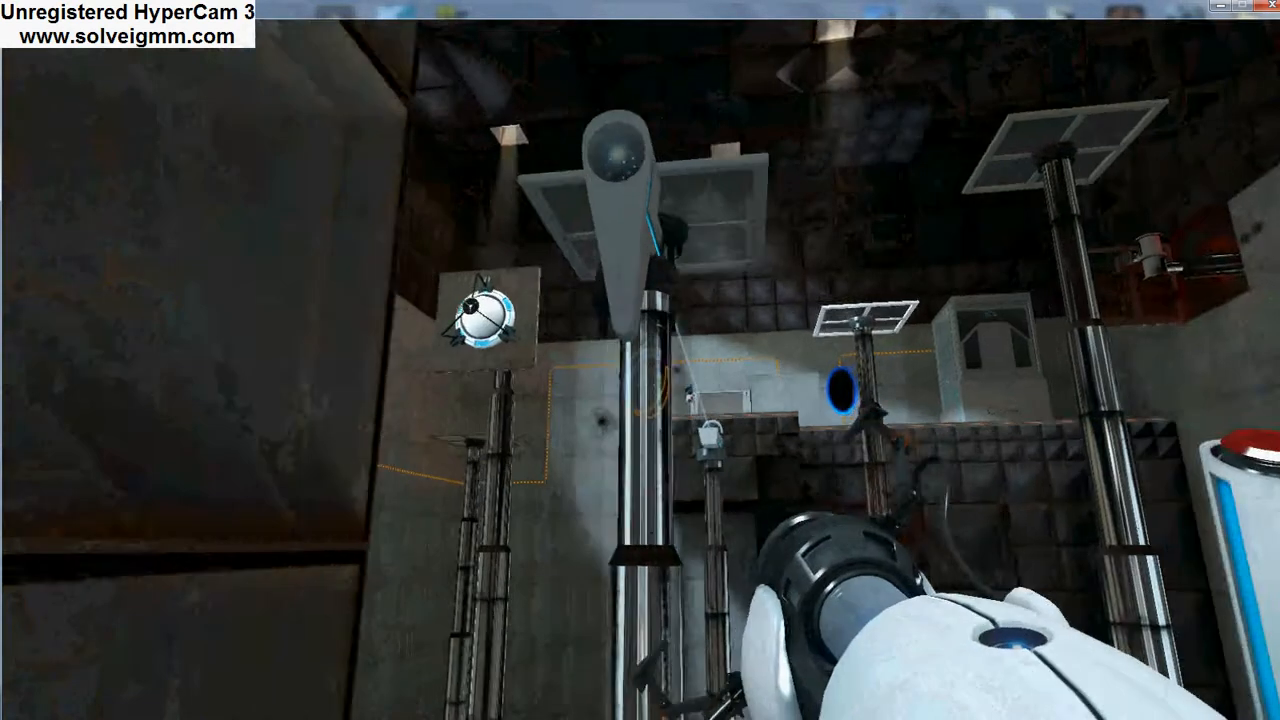
pyautogui.moveTo(640, 360)
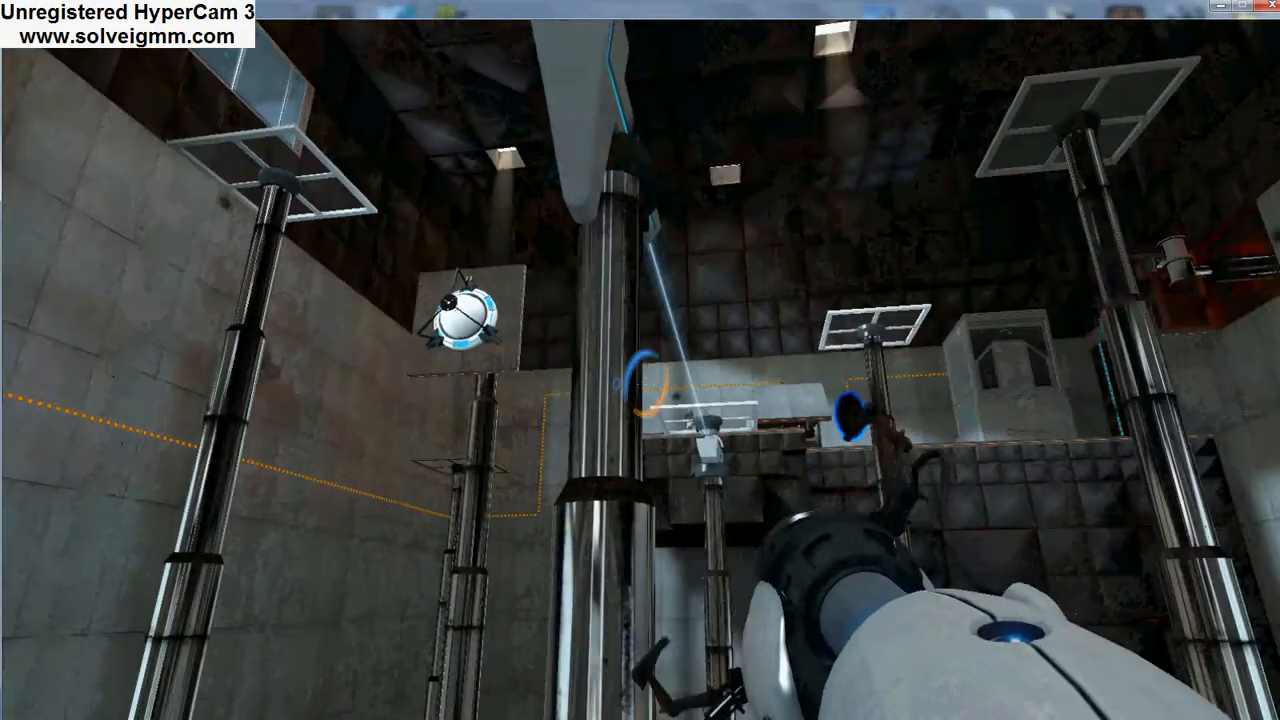
pyautogui.moveTo(640, 360)
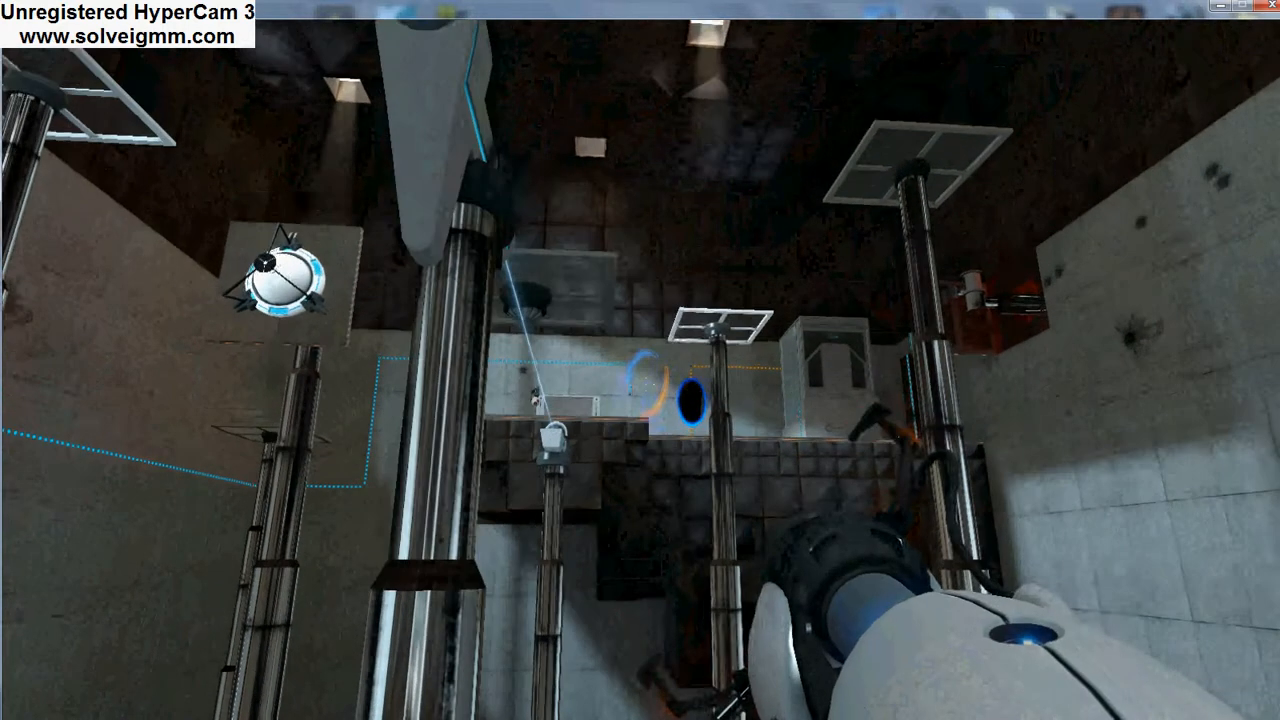
pyautogui.moveTo(640, 360)
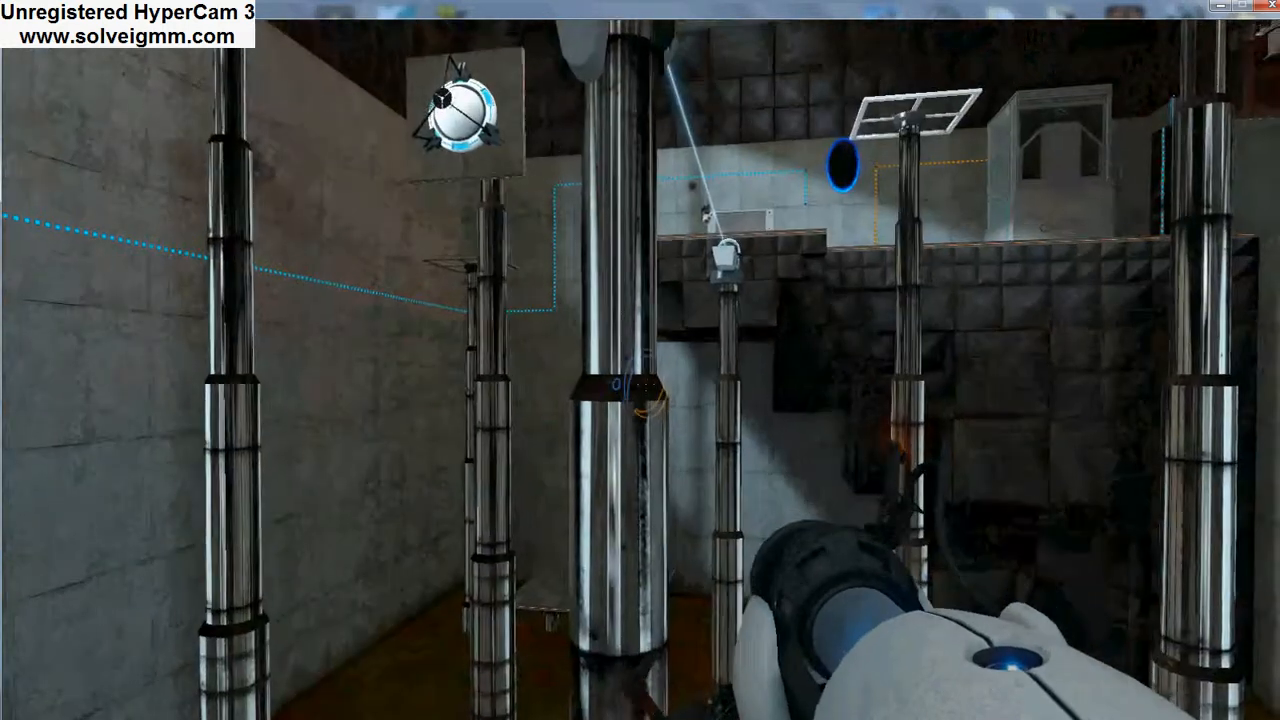
pyautogui.moveTo(640, 360)
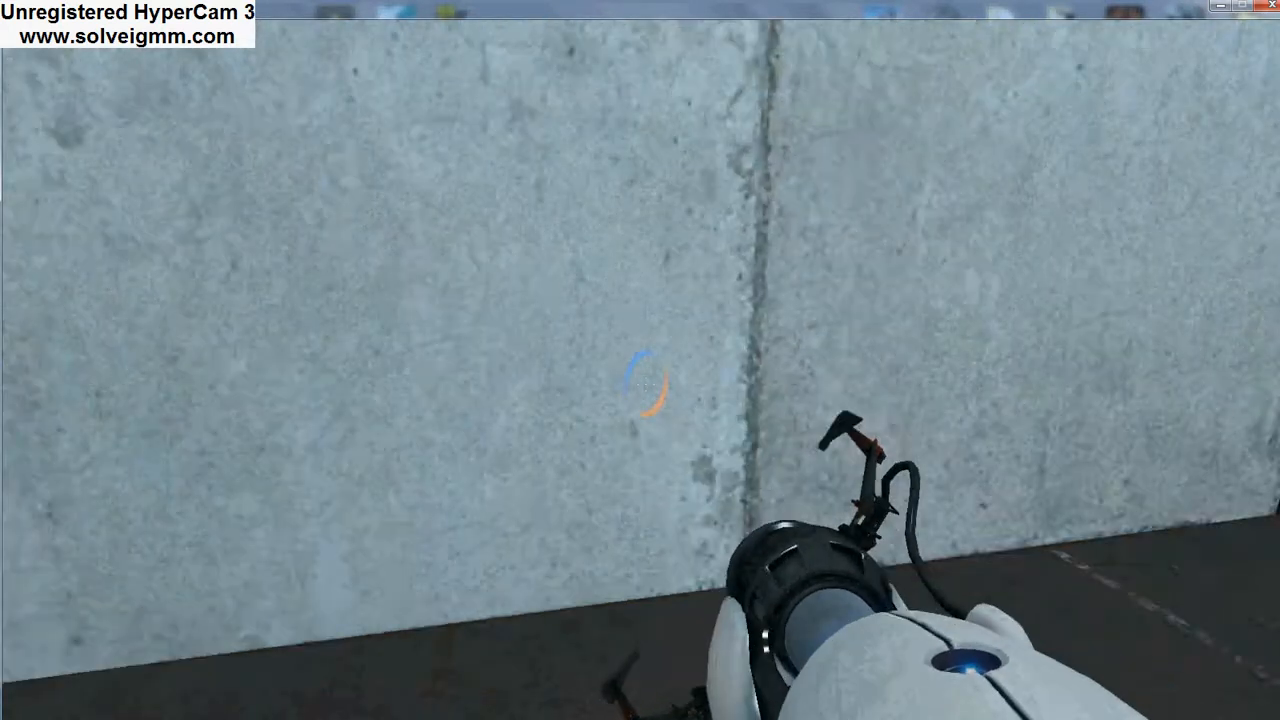
pyautogui.moveTo(640, 380)
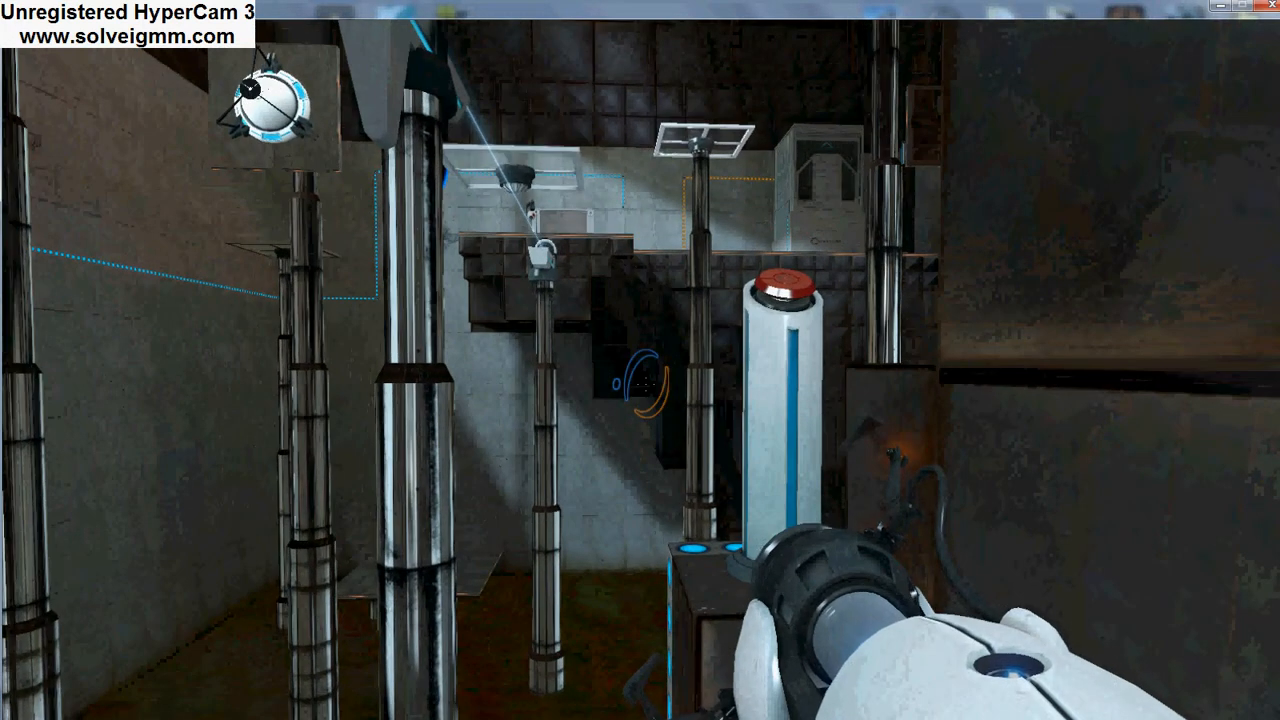
pyautogui.moveTo(640, 360)
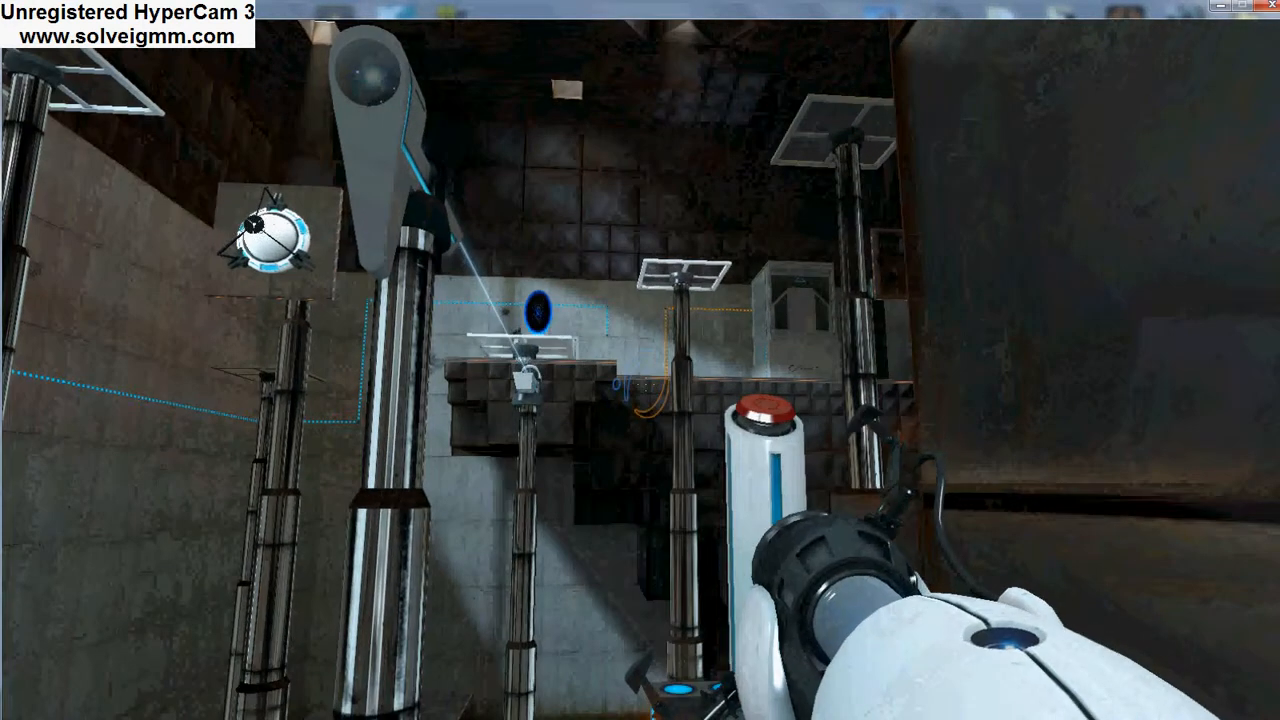
pyautogui.moveTo(640, 360)
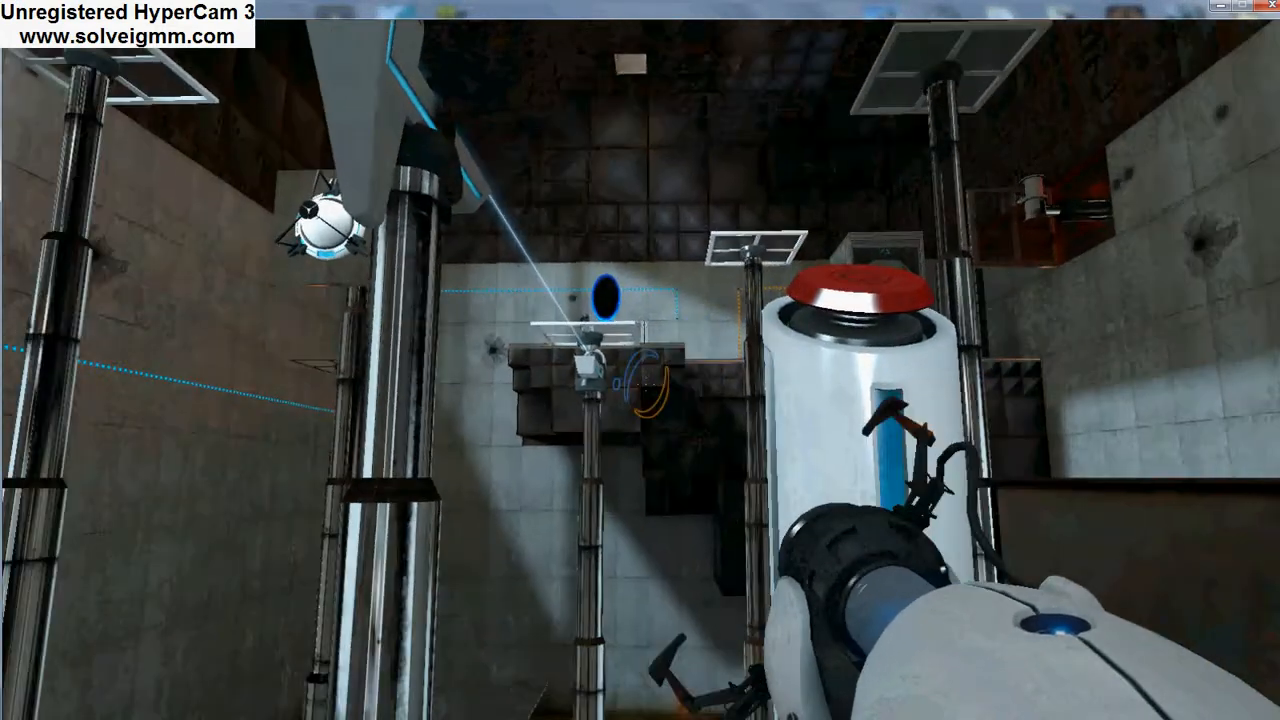
pyautogui.moveTo(640, 360)
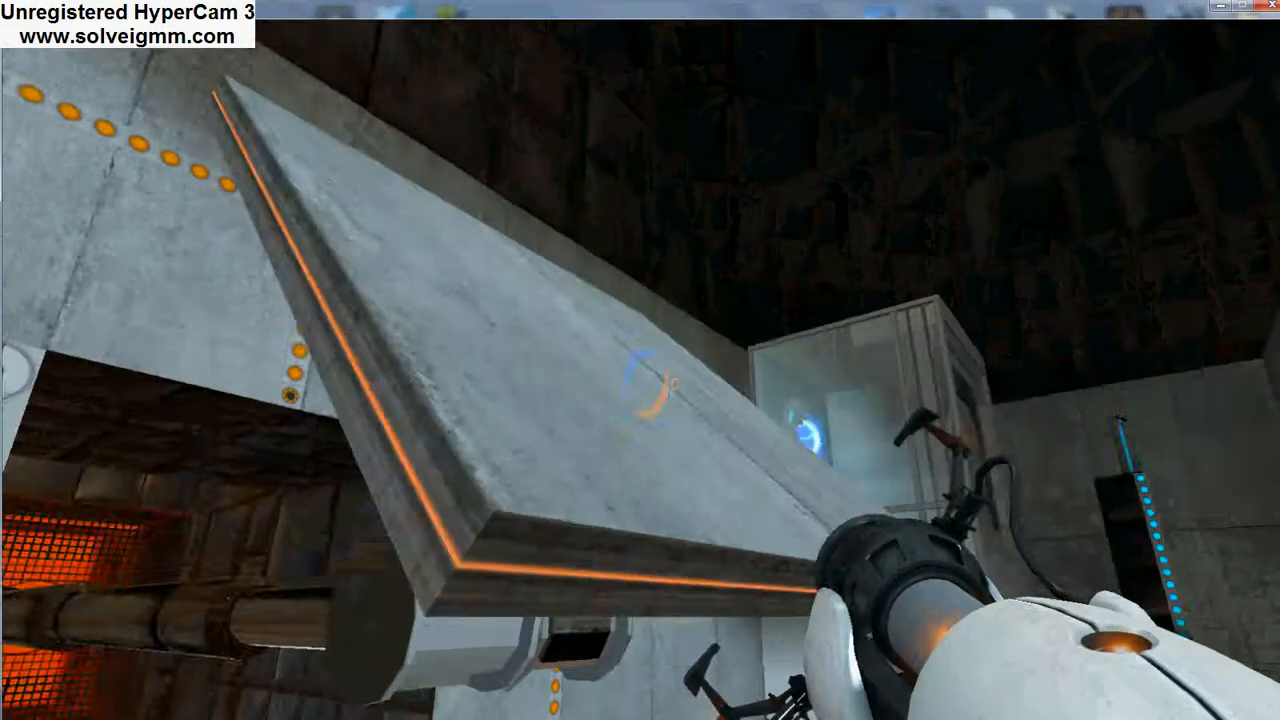
pyautogui.click(640, 360)
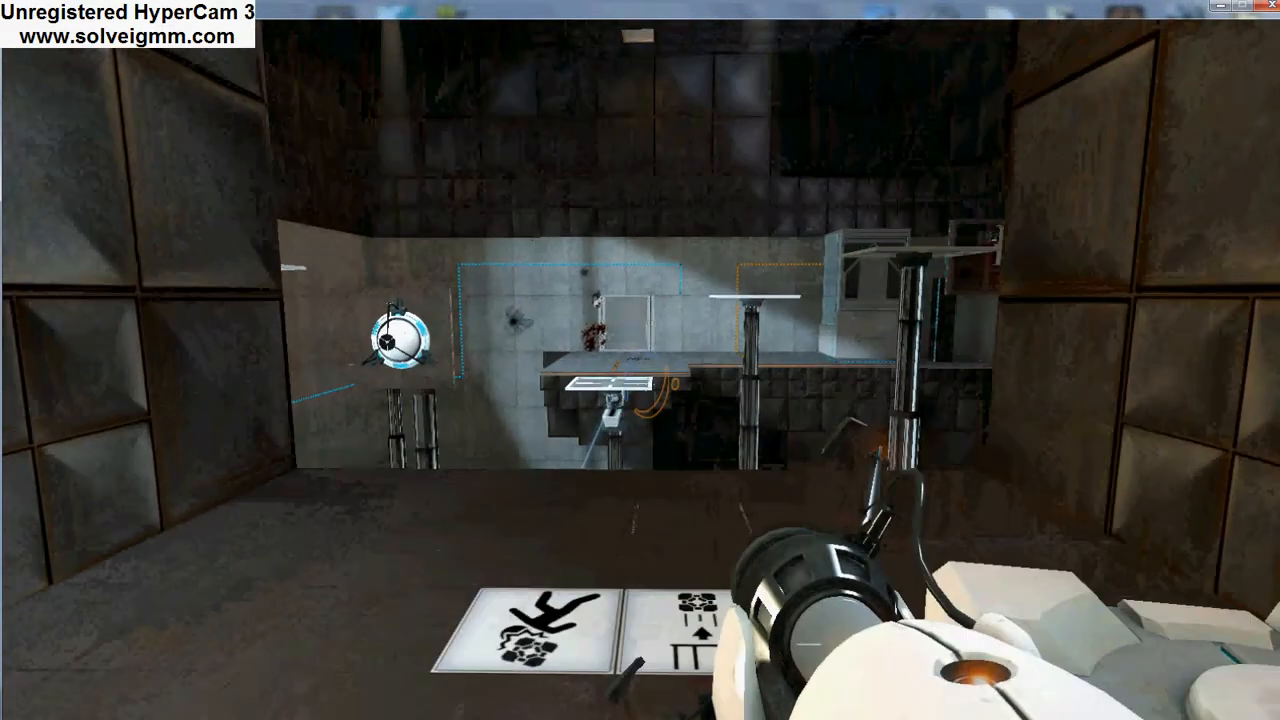
pyautogui.moveTo(640, 360)
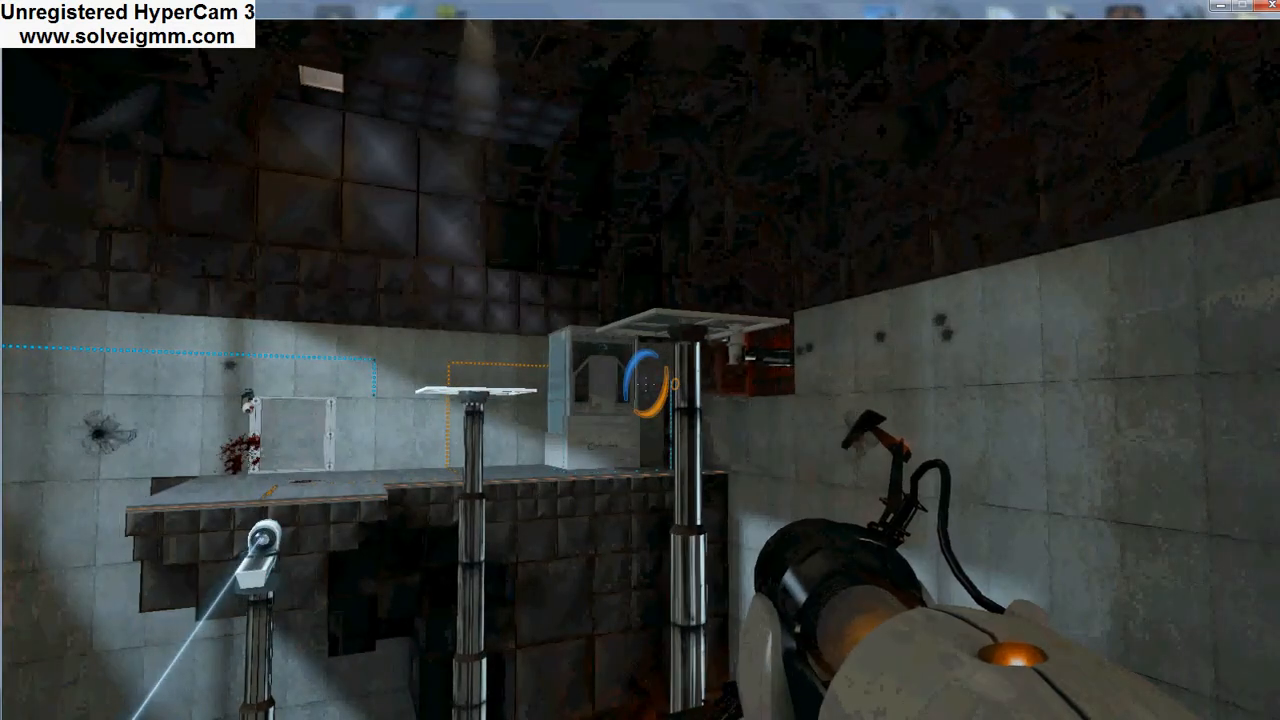
pyautogui.moveTo(640, 360)
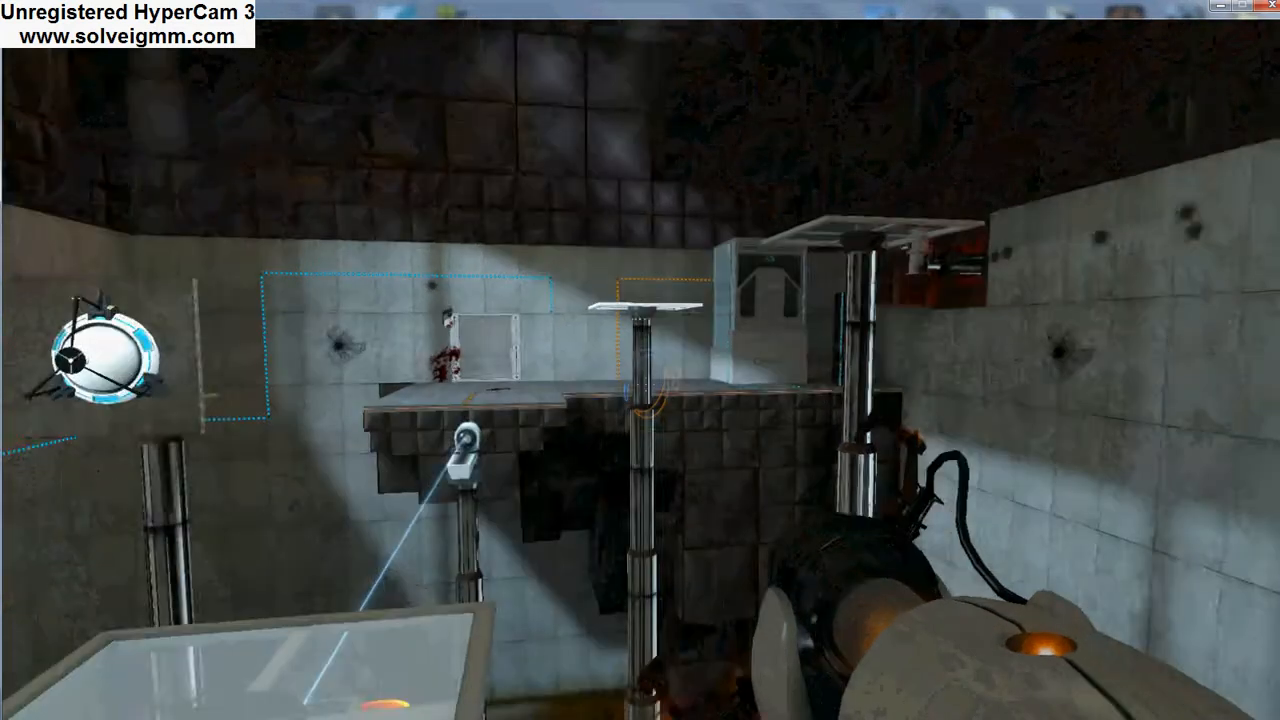
pyautogui.moveTo(640, 360)
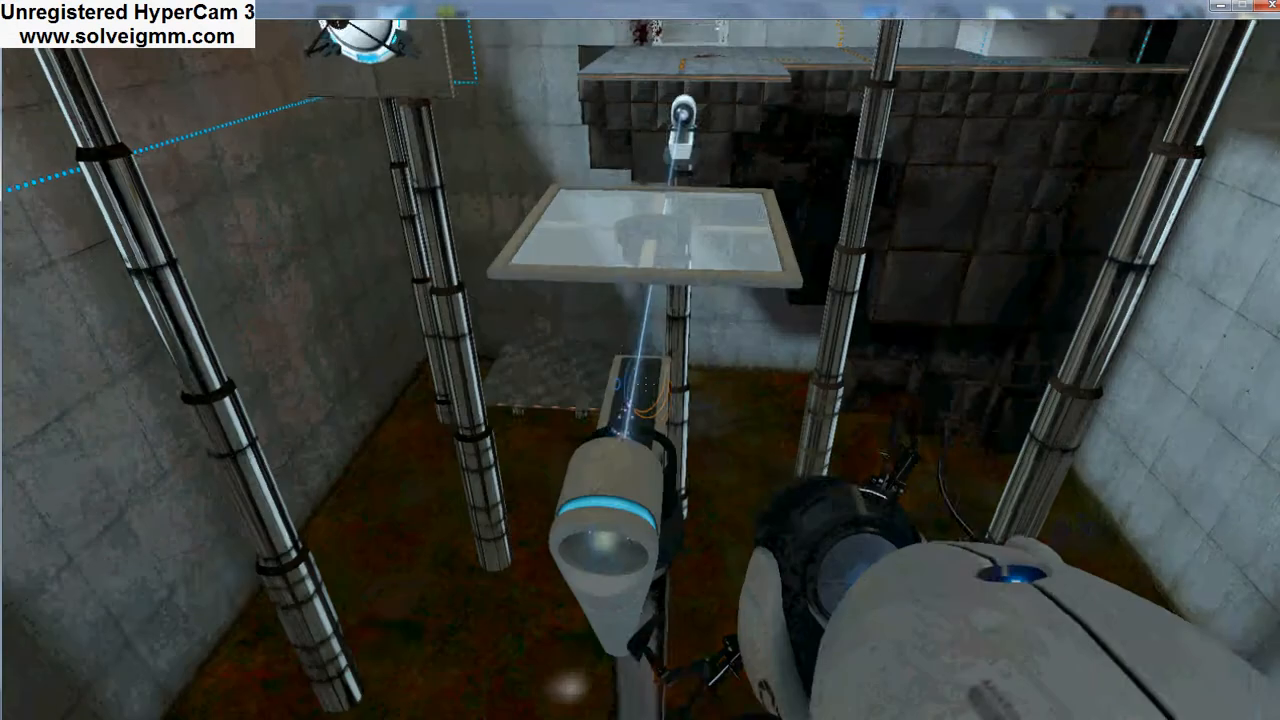
pyautogui.moveTo(640, 360)
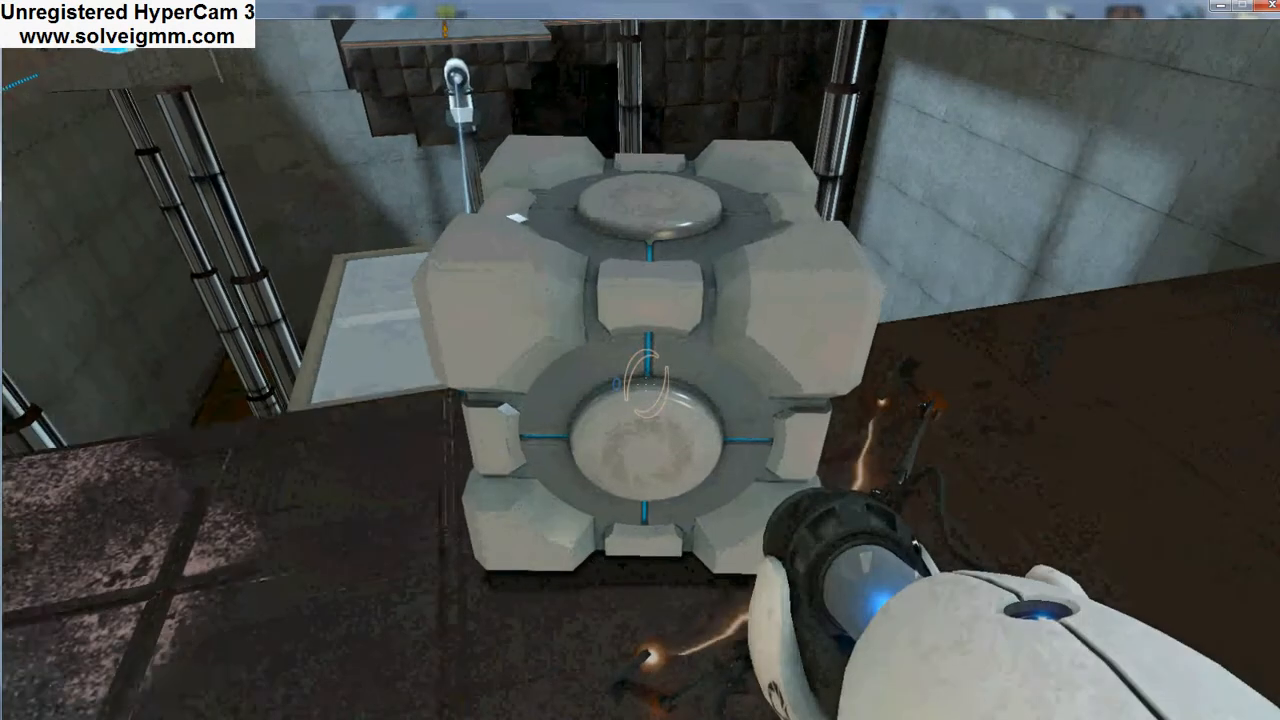
pyautogui.moveTo(640, 360)
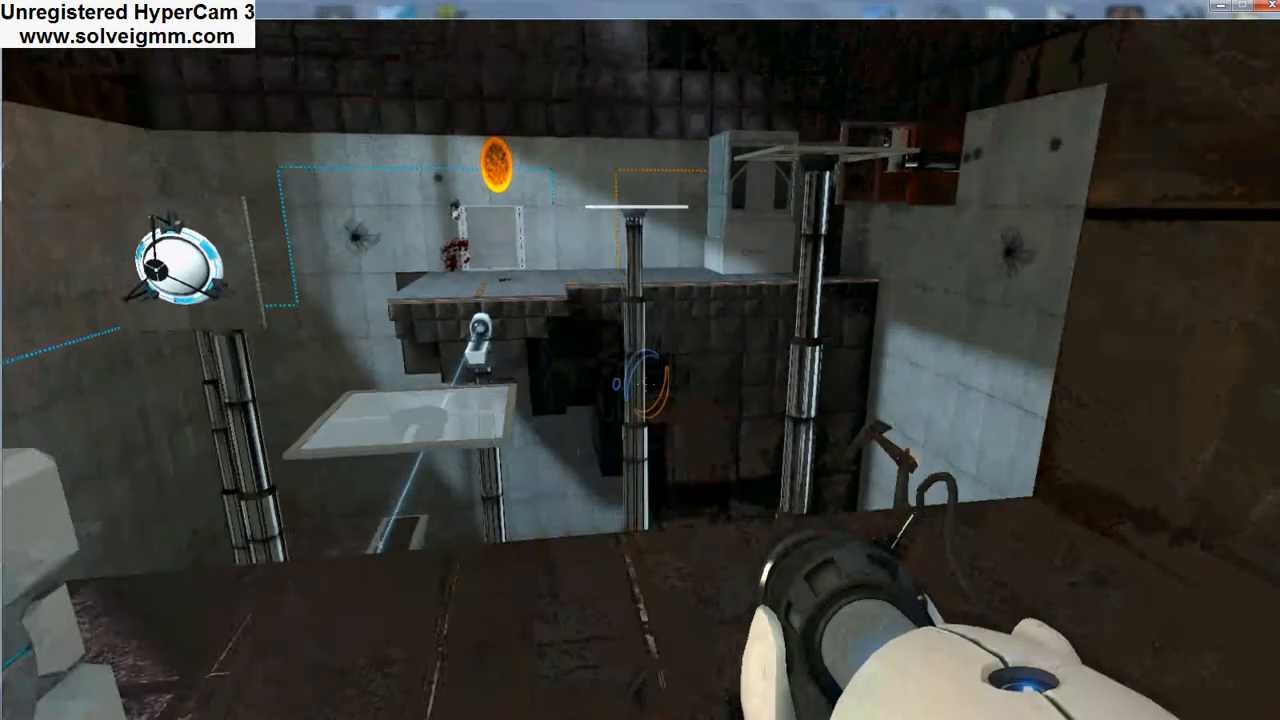
pyautogui.moveTo(640, 360)
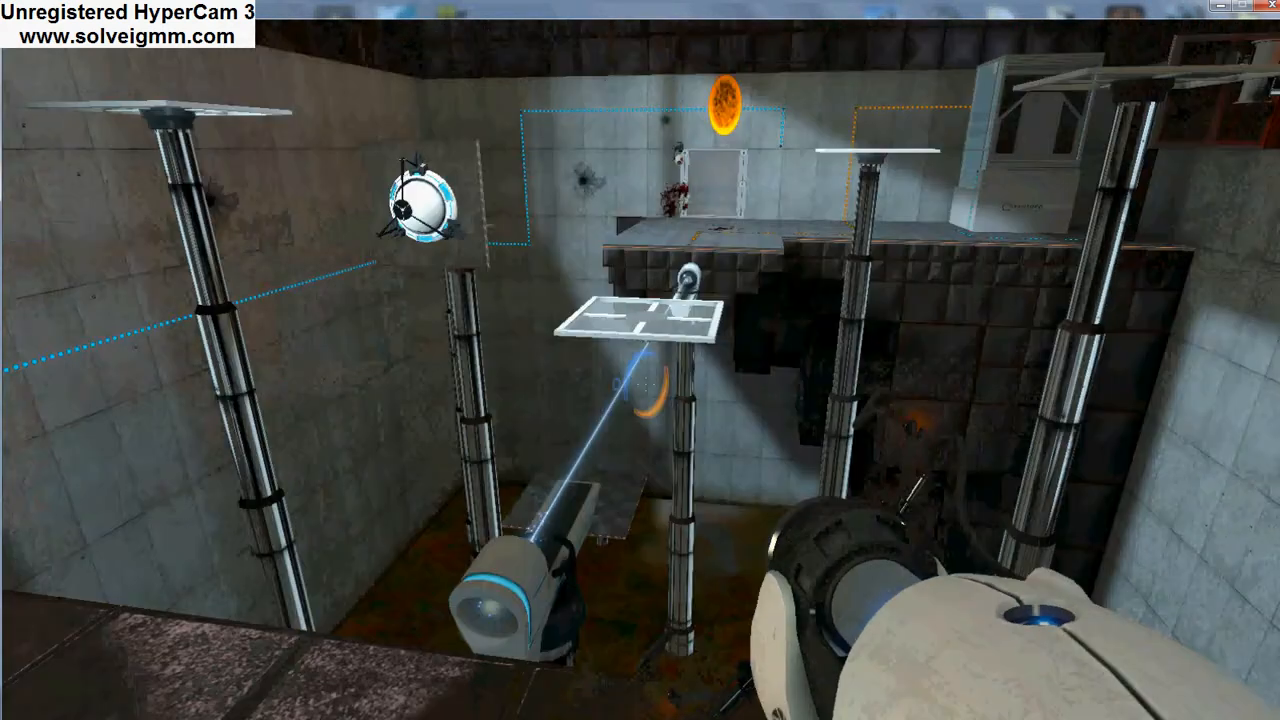
pyautogui.moveTo(640, 360)
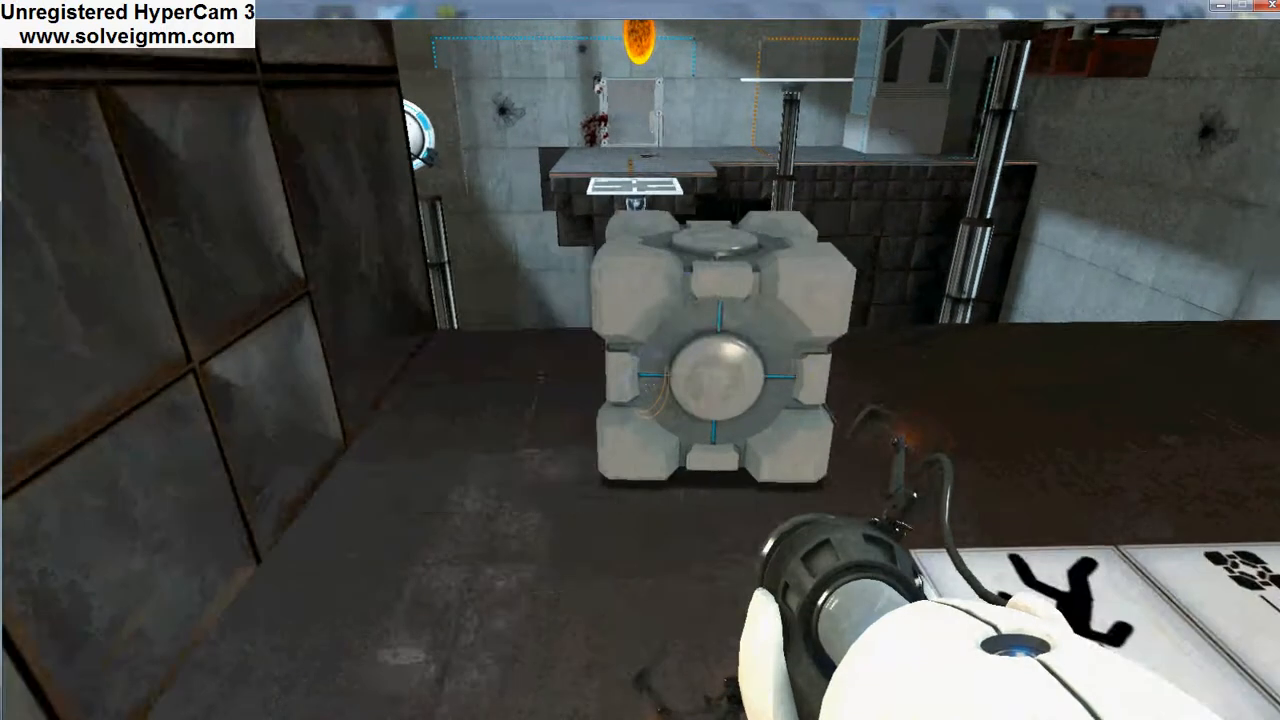
pyautogui.moveTo(640, 360)
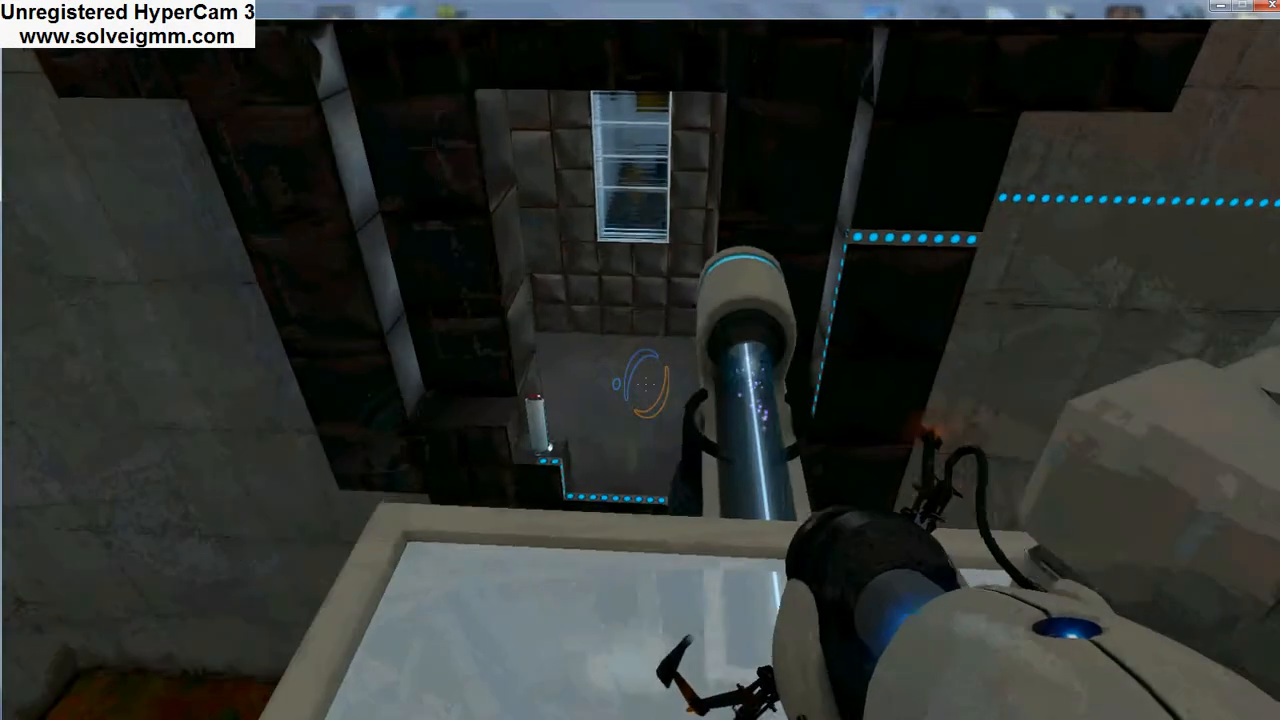
pyautogui.moveTo(640, 360)
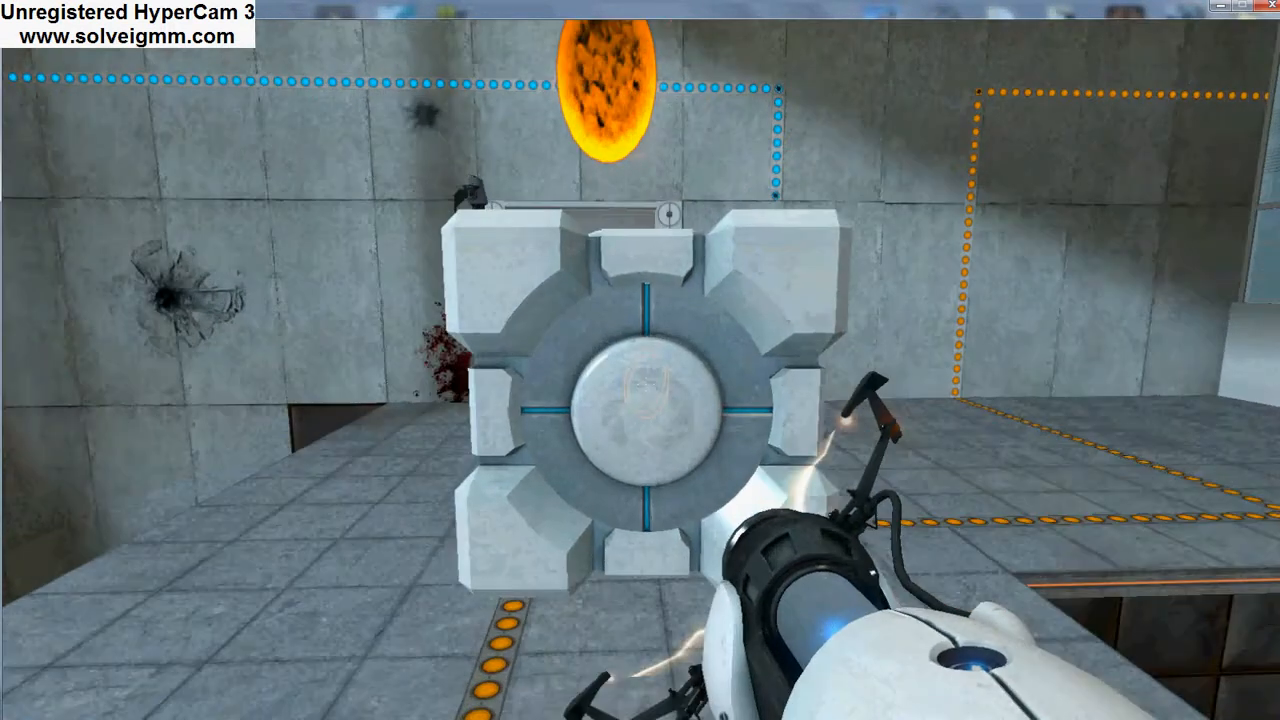
pyautogui.press('Escape')
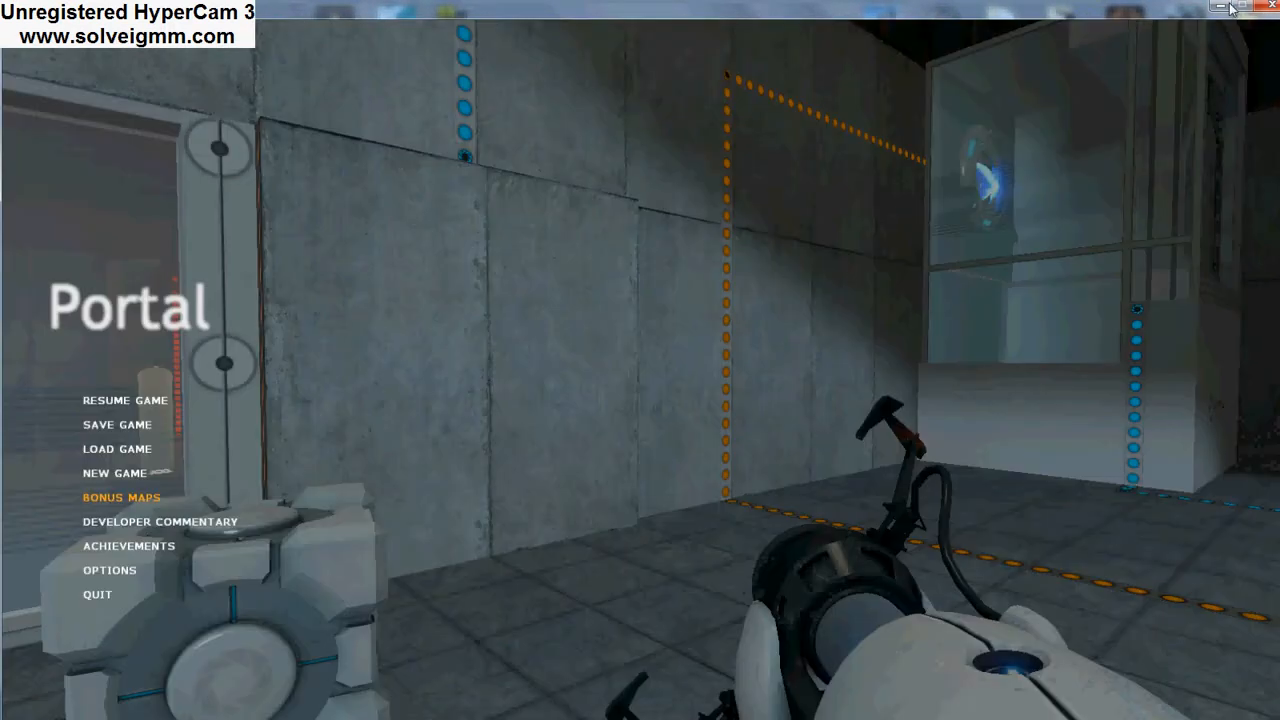
pyautogui.click(1219, 9)
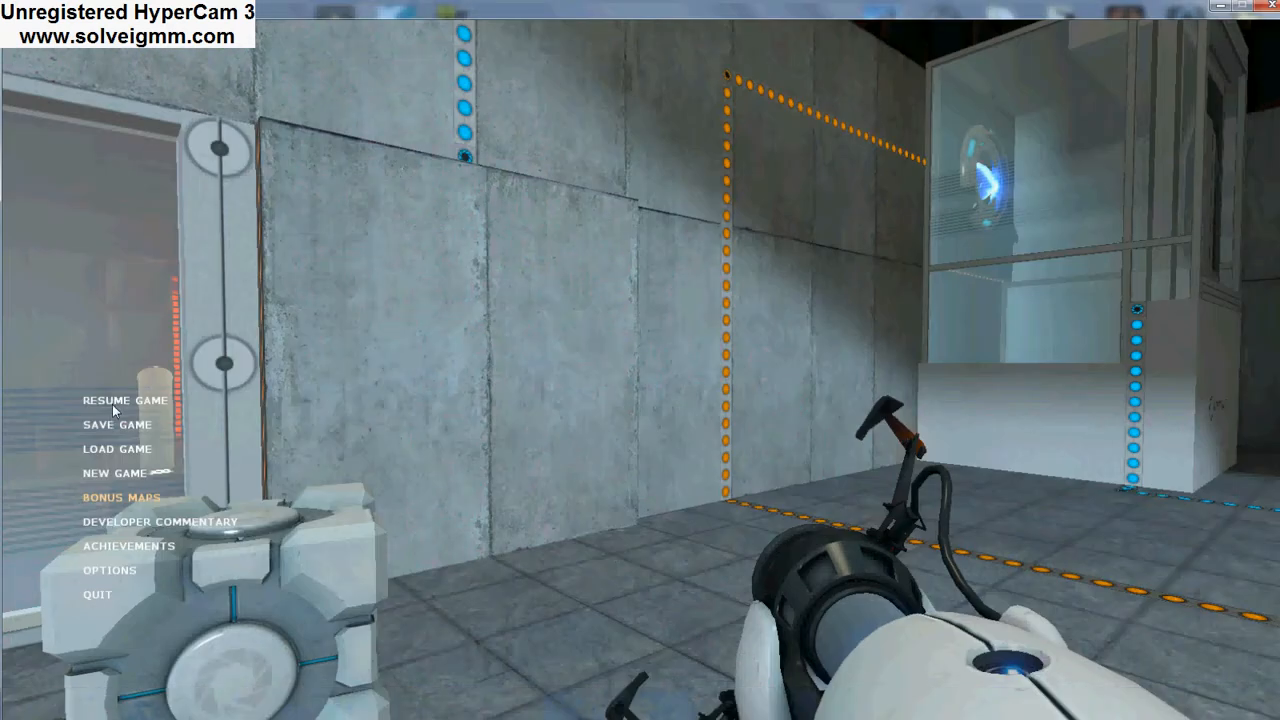
pyautogui.moveTo(135, 380)
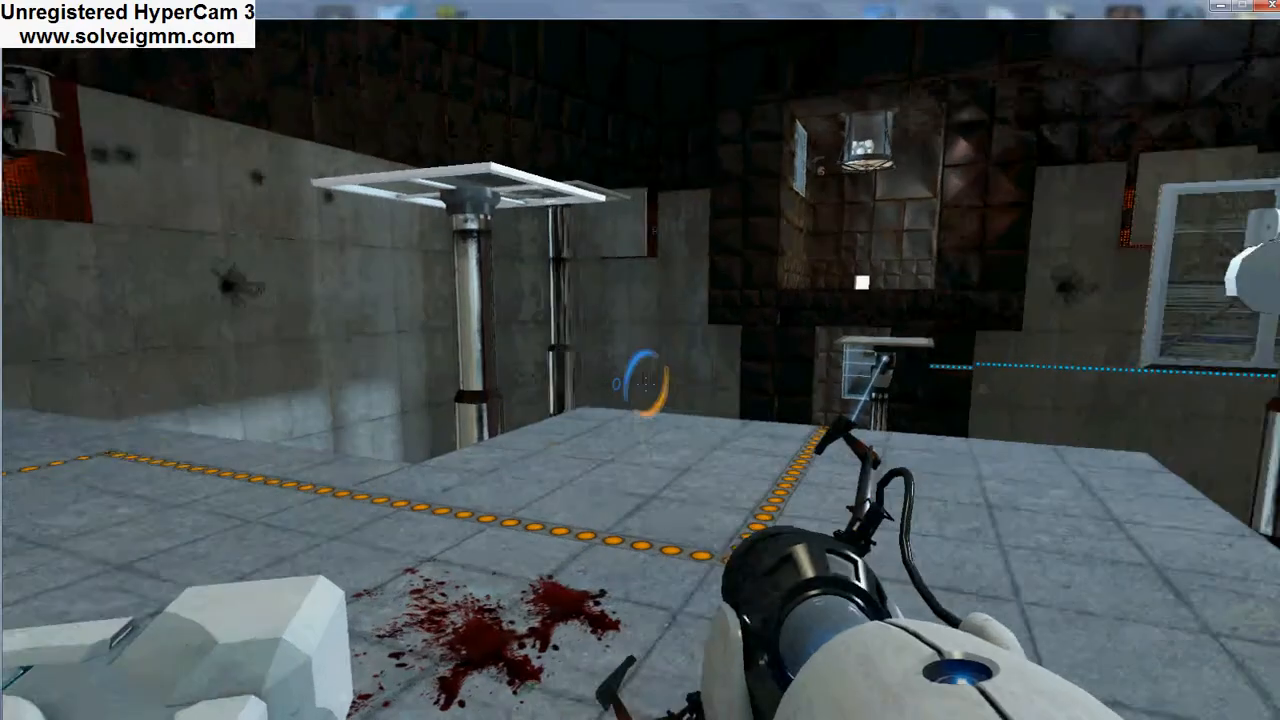
pyautogui.moveTo(640, 360)
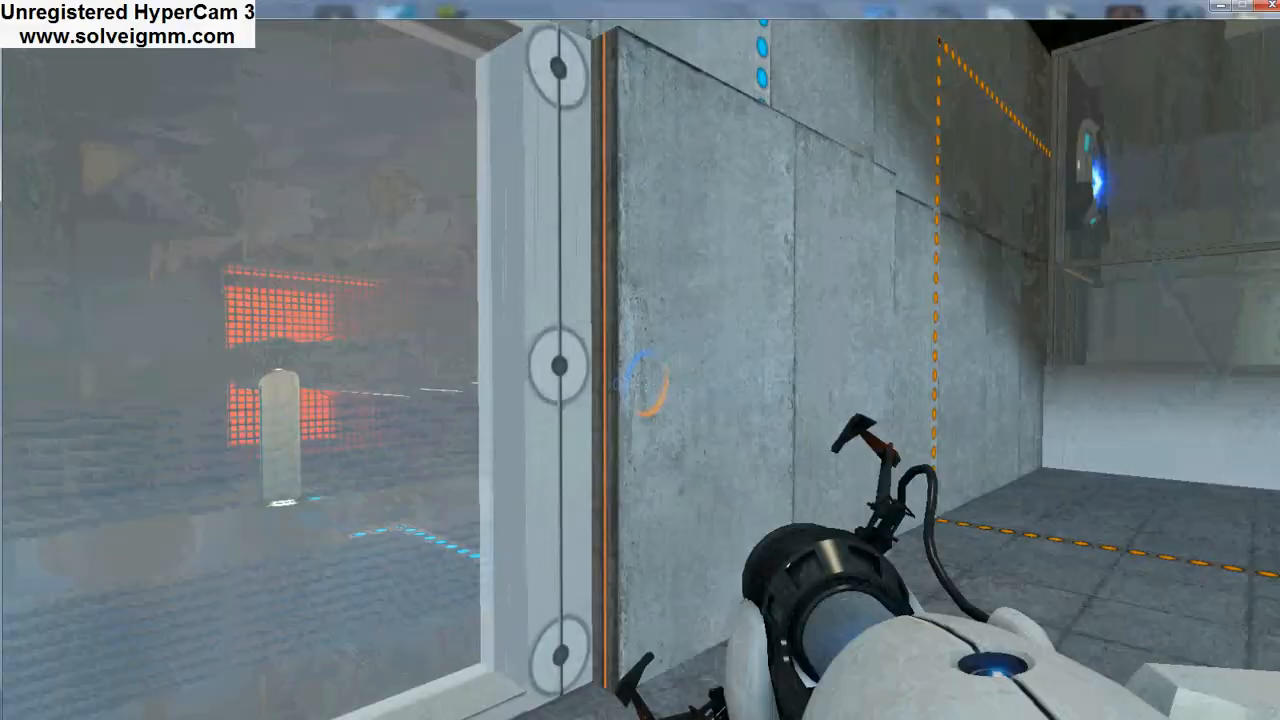
pyautogui.moveTo(640, 360)
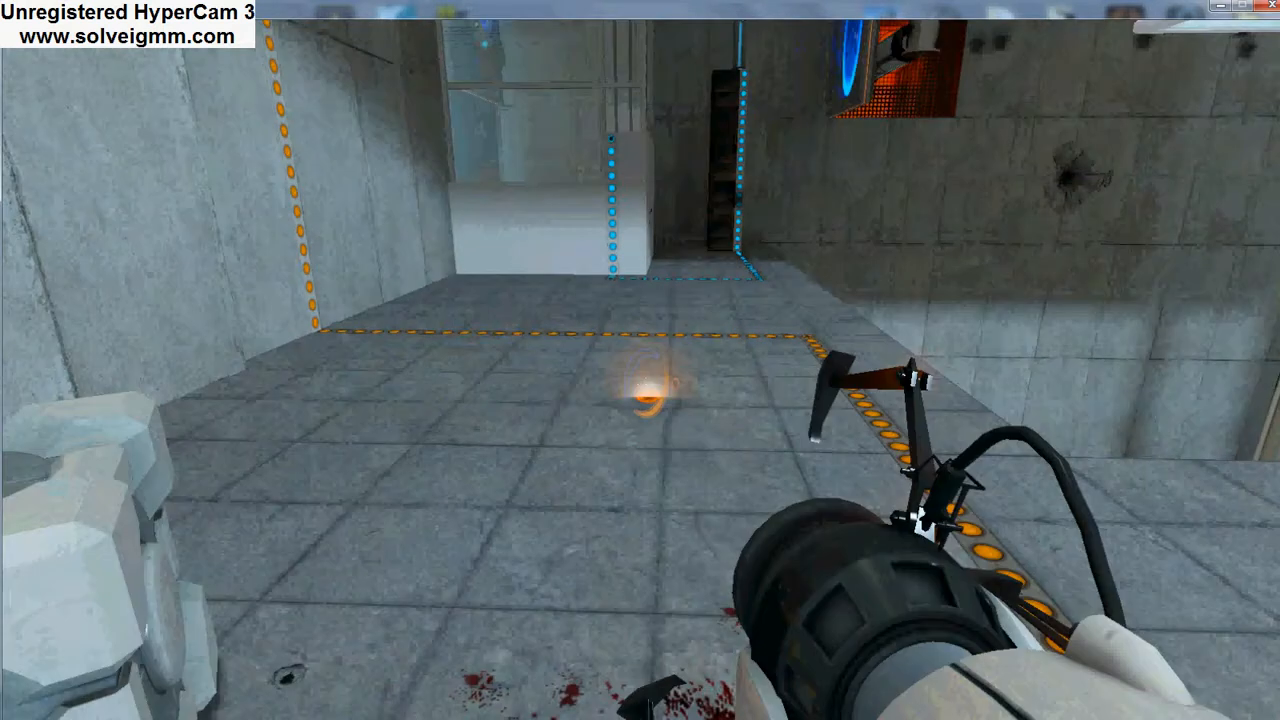
pyautogui.click(640, 360)
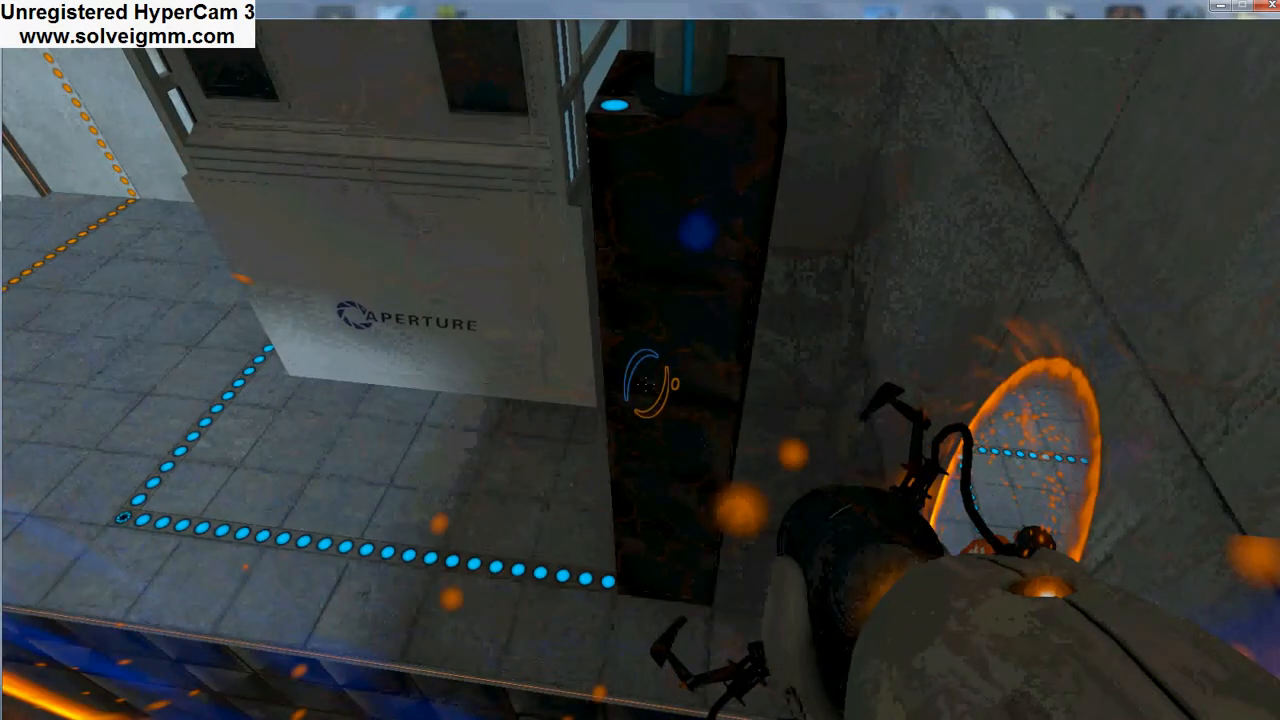
pyautogui.moveTo(640, 360)
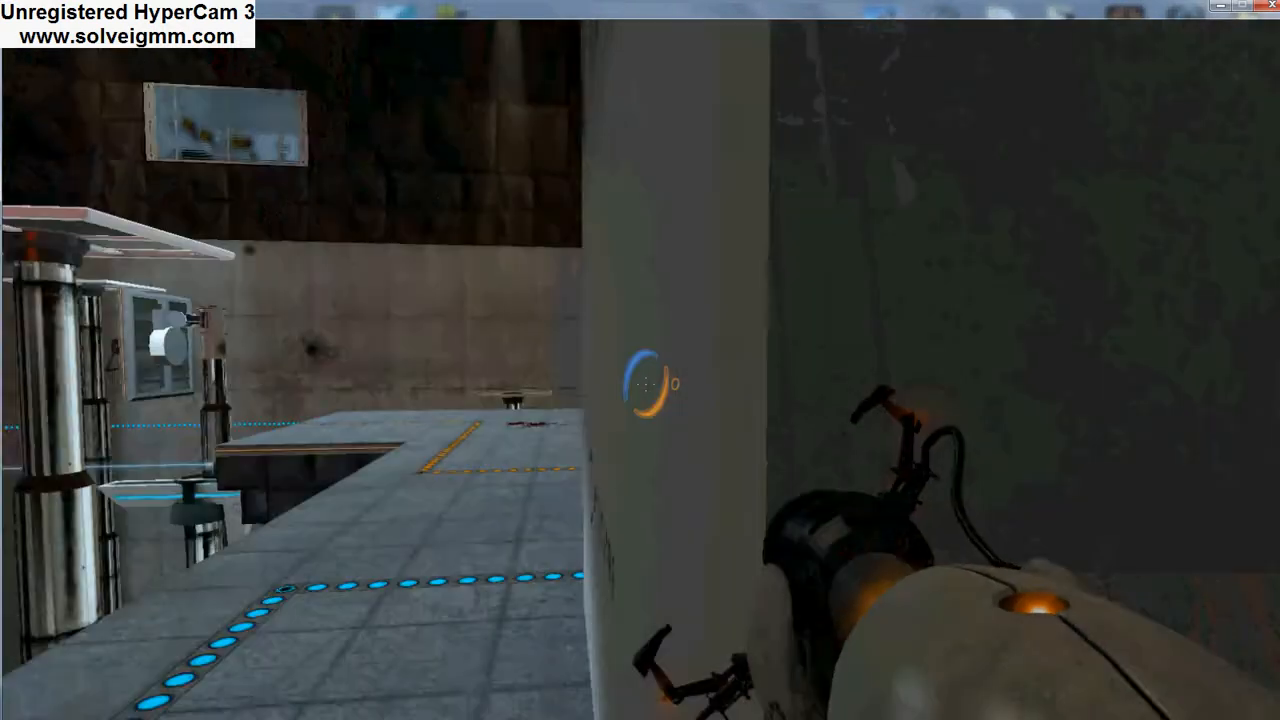
pyautogui.moveTo(640, 360)
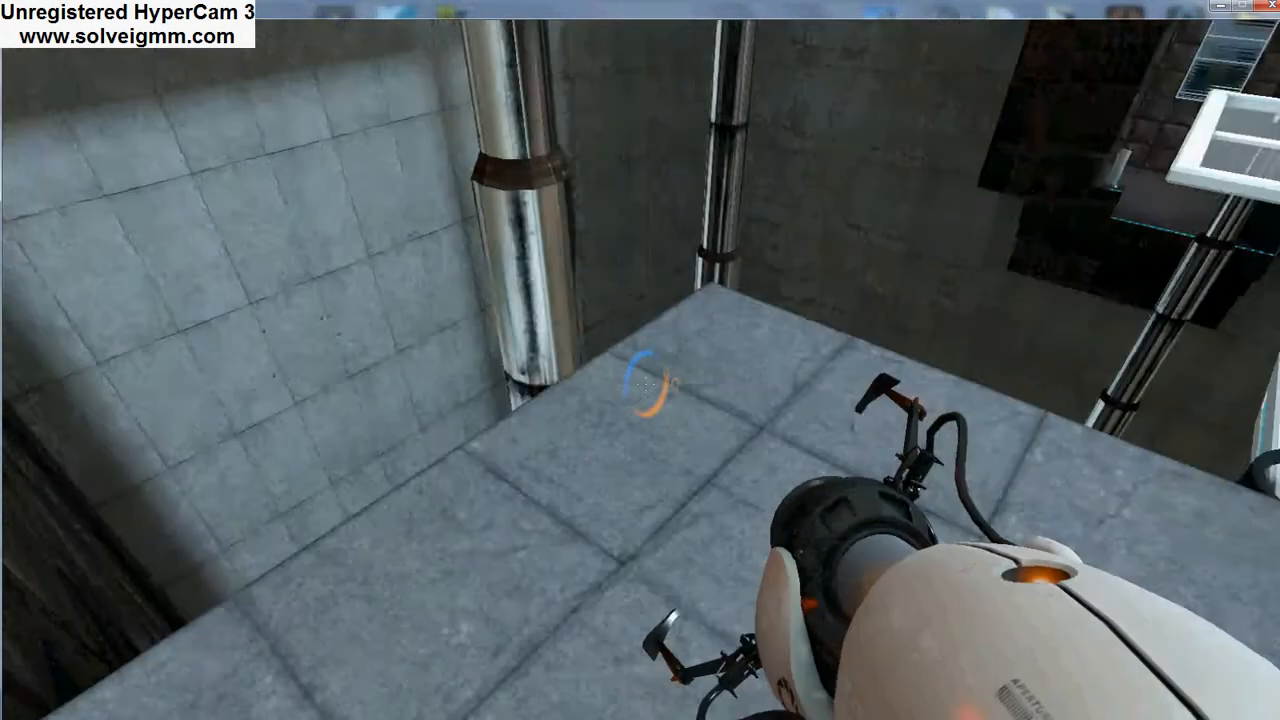
pyautogui.moveTo(640, 360)
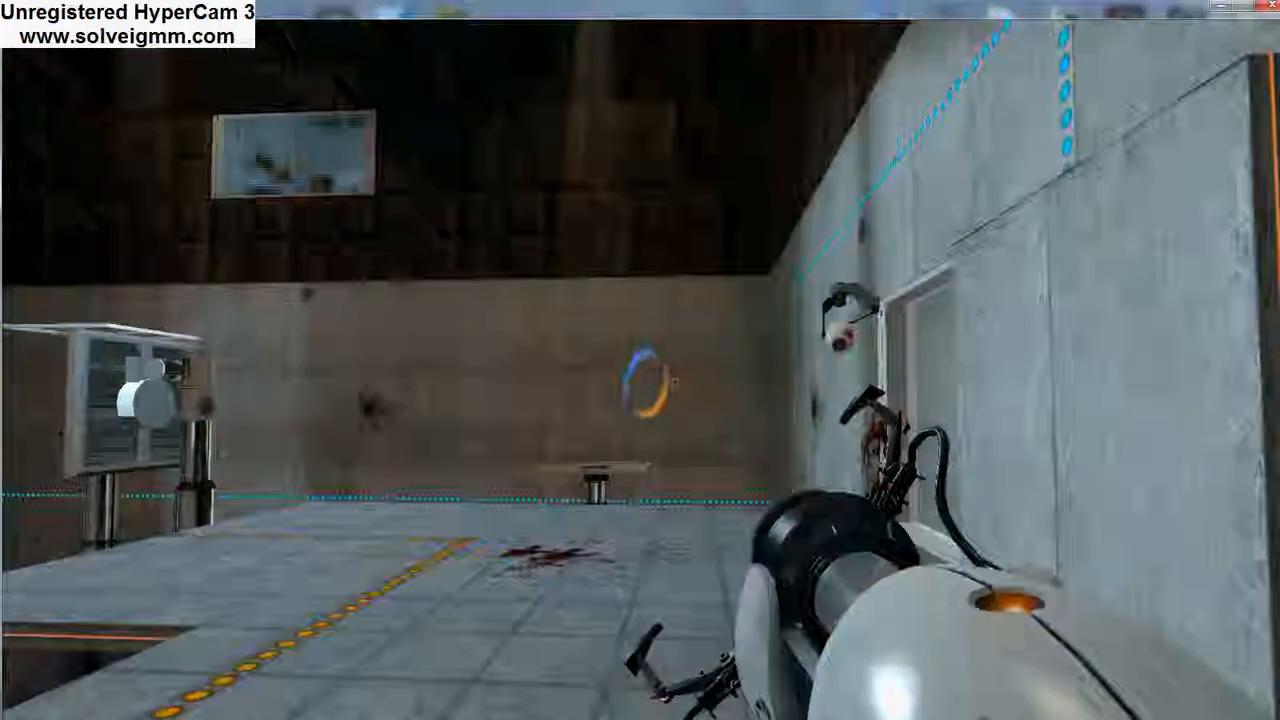
pyautogui.moveTo(640, 360)
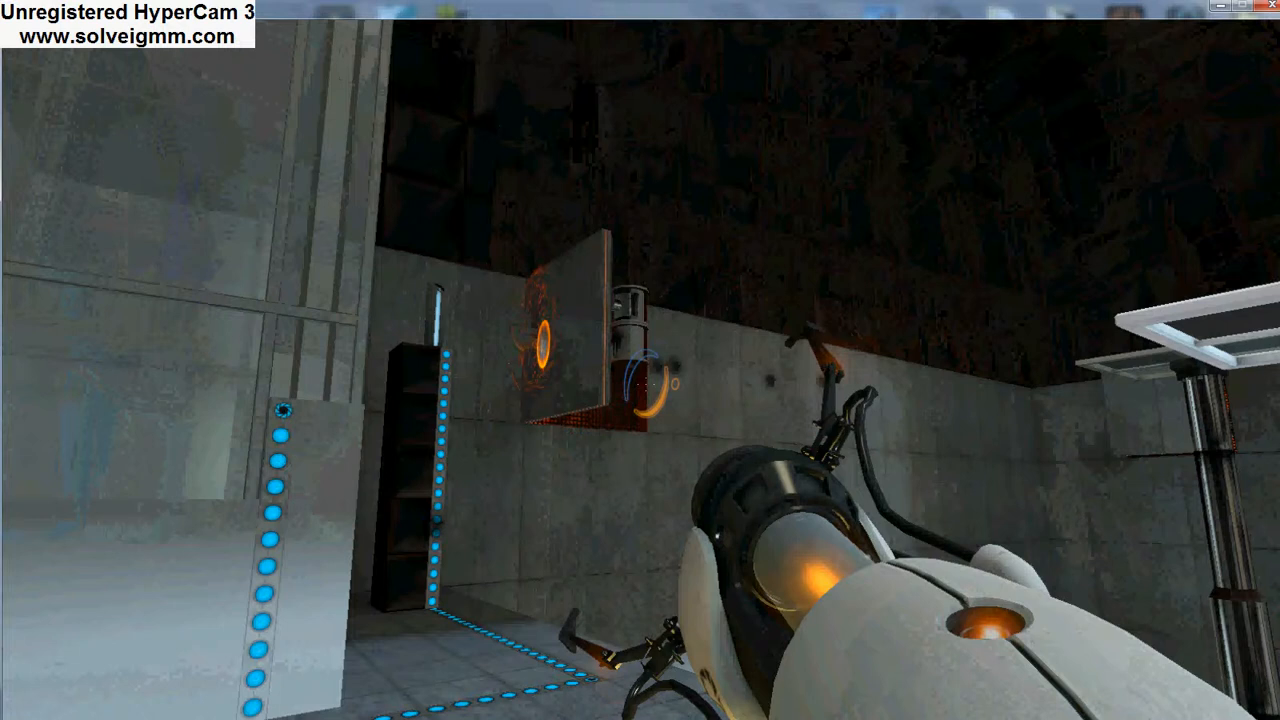
pyautogui.moveTo(640, 360)
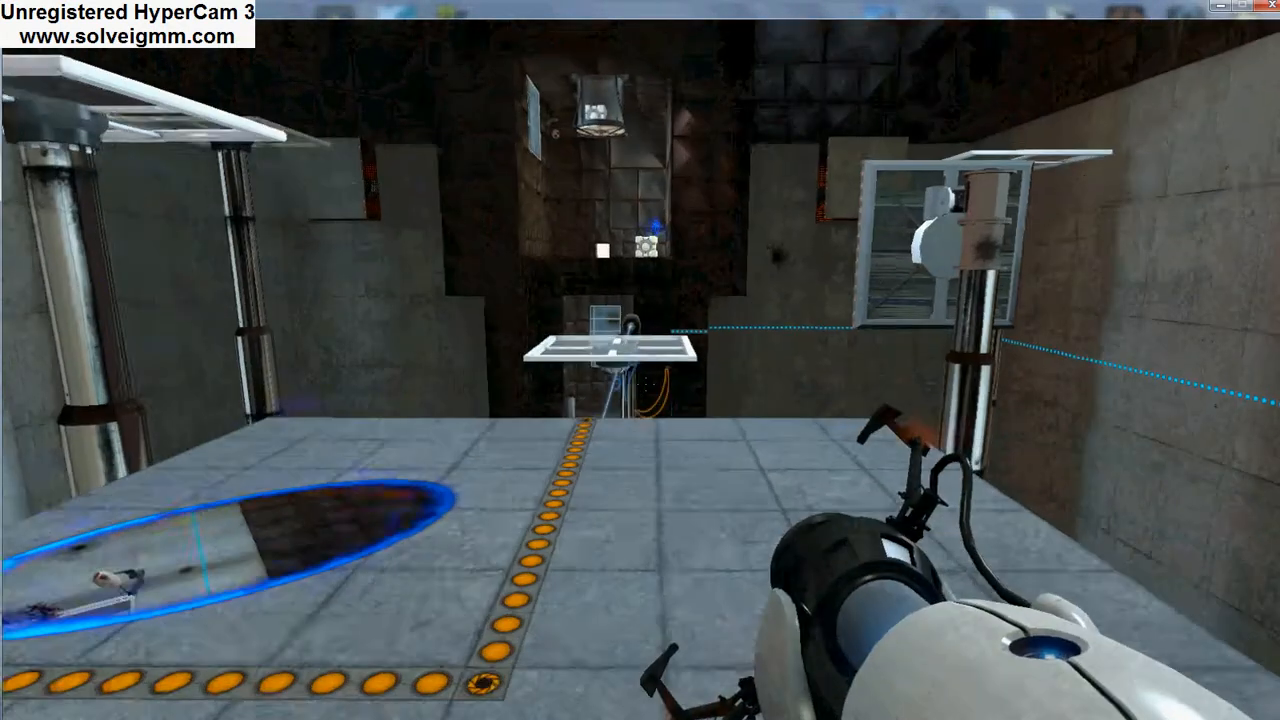
pyautogui.moveTo(640, 360)
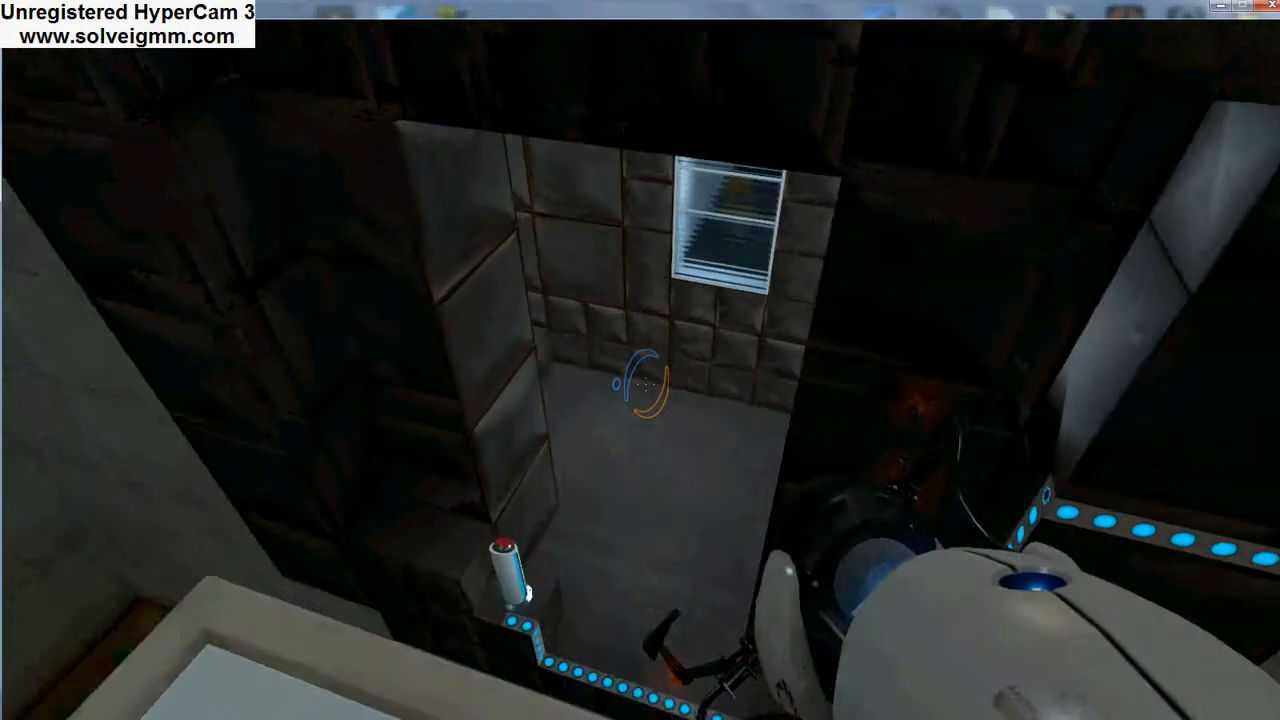
pyautogui.moveTo(640, 360)
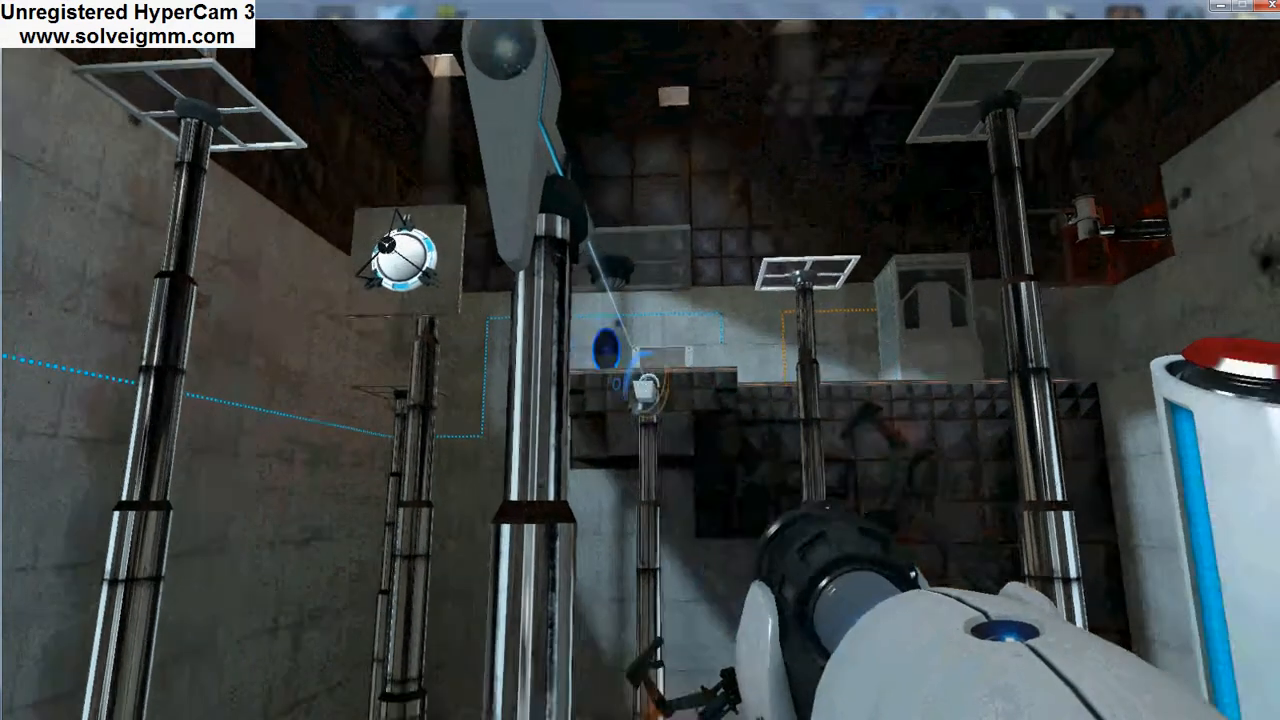
pyautogui.moveTo(640, 360)
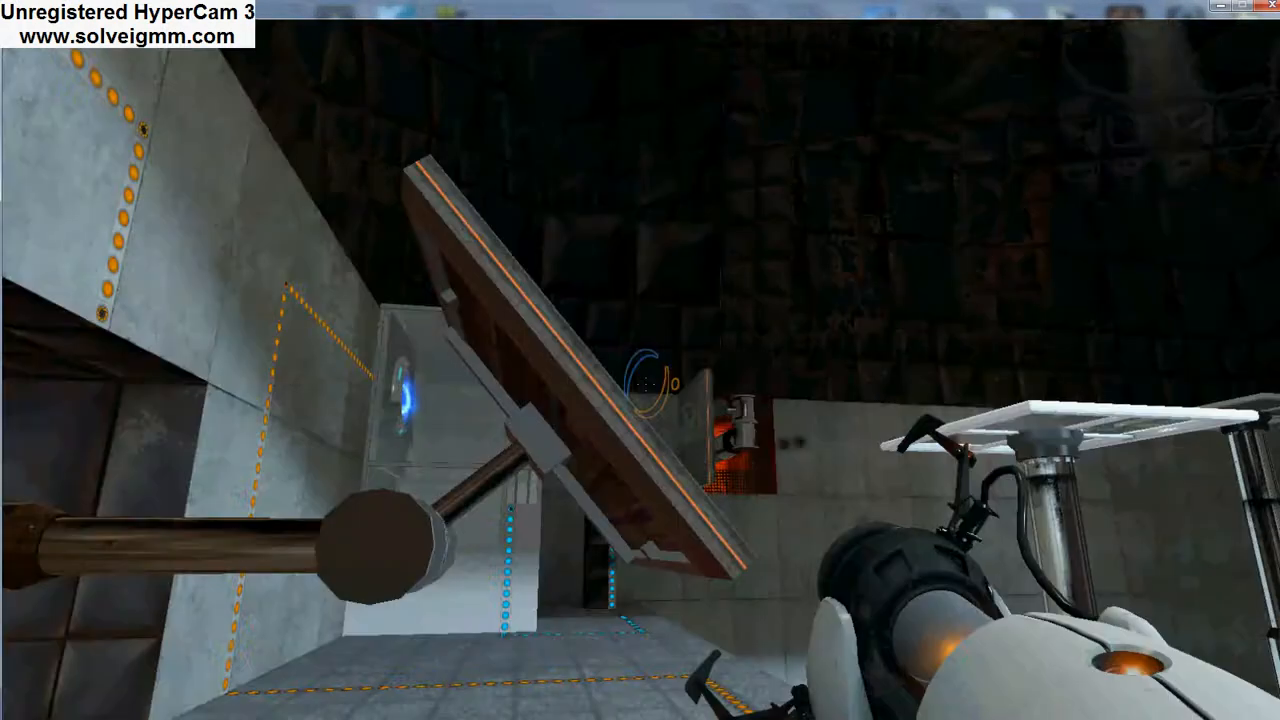
pyautogui.moveTo(640, 360)
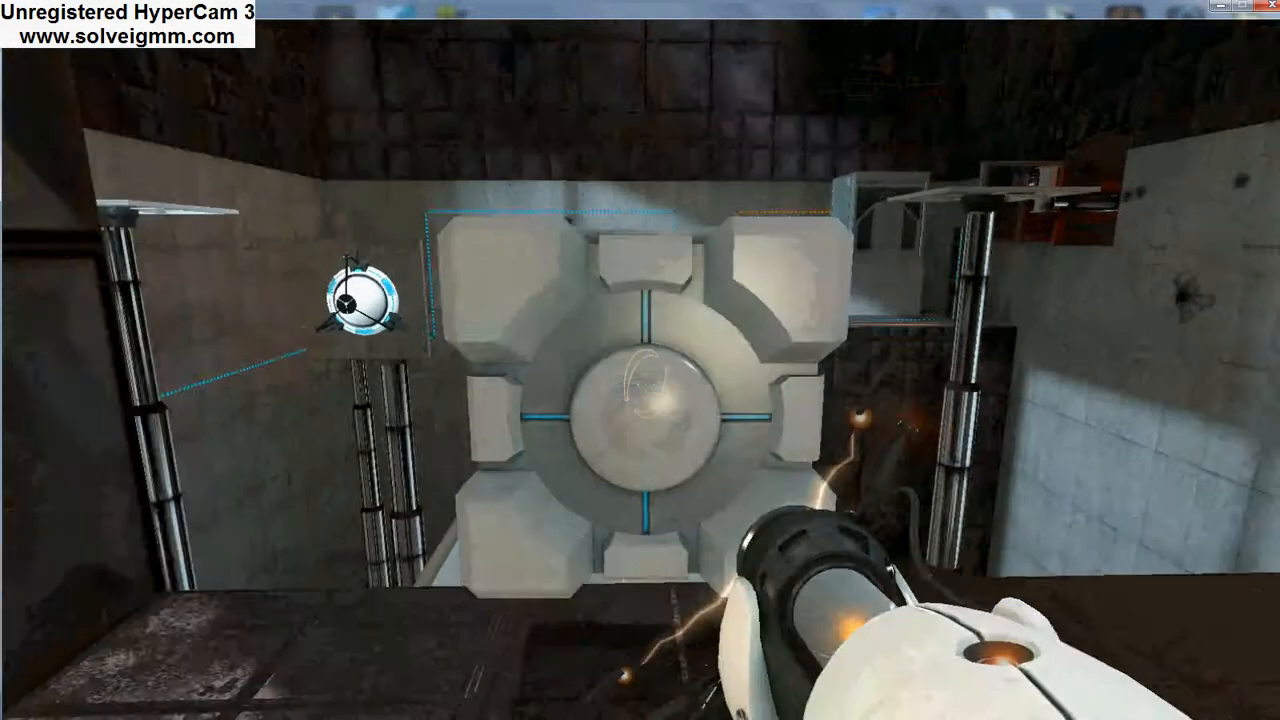
pyautogui.moveTo(640, 360)
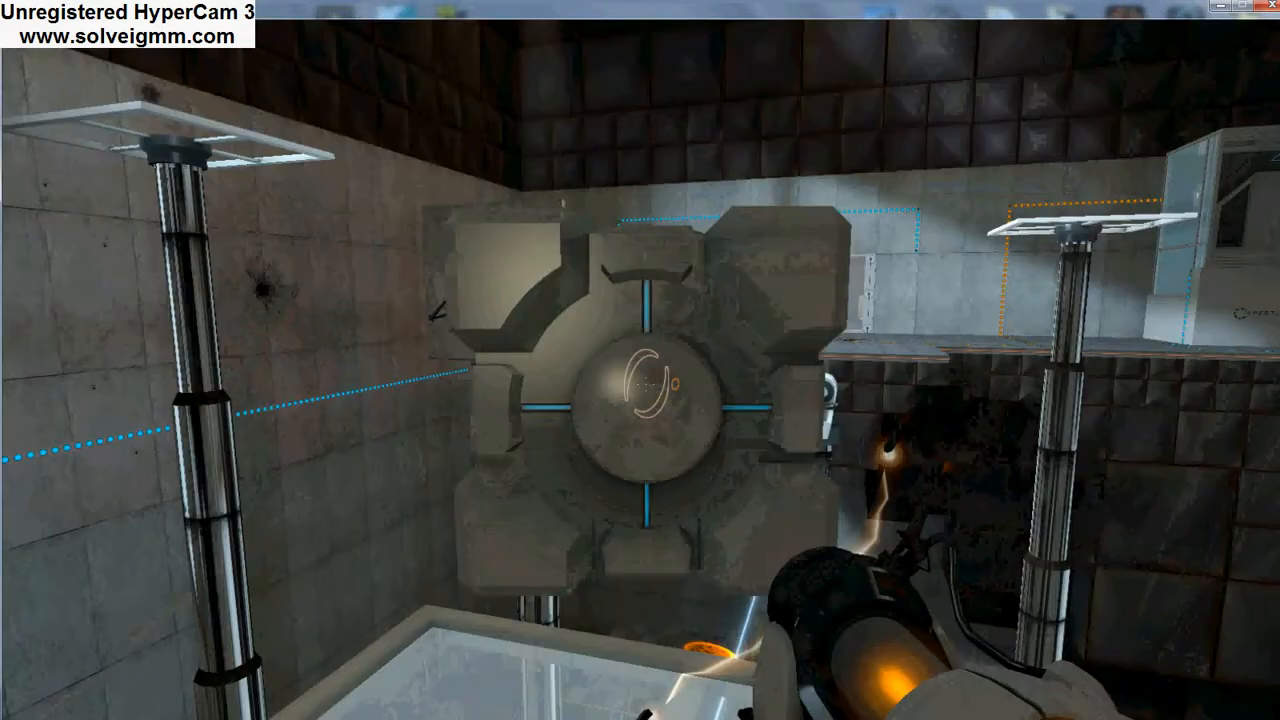
pyautogui.moveTo(640, 360)
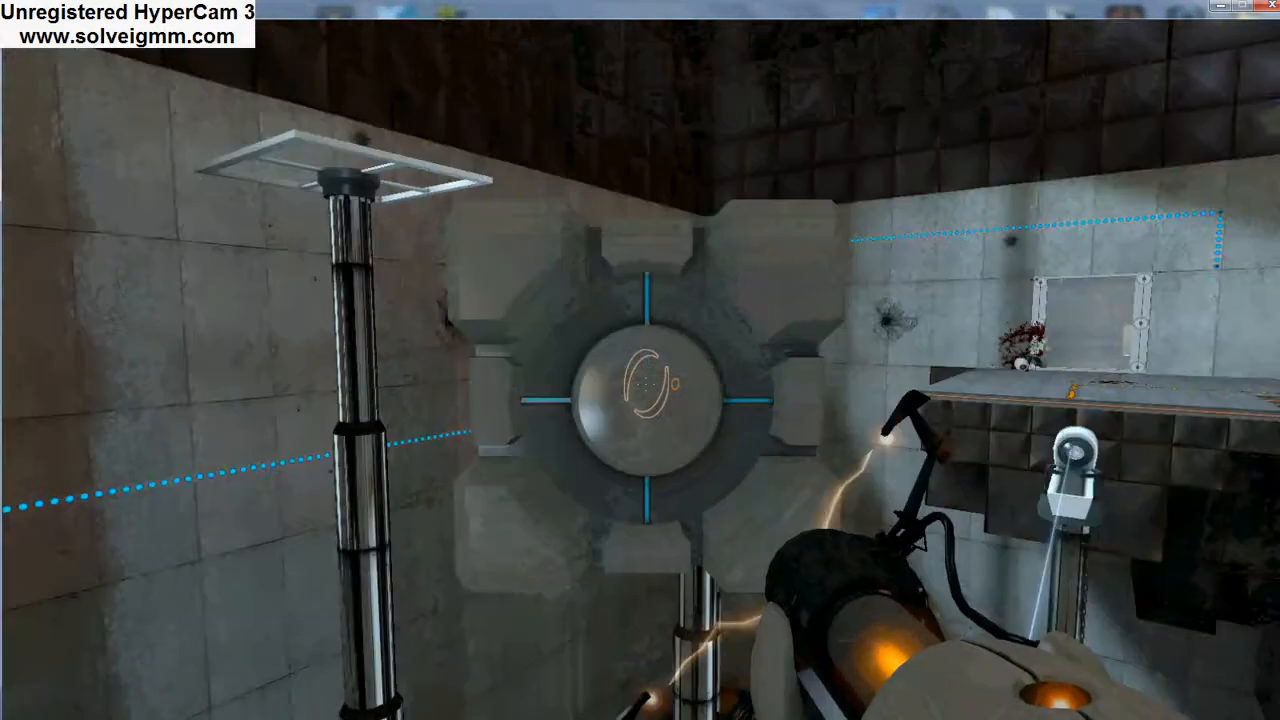
pyautogui.moveTo(640, 360)
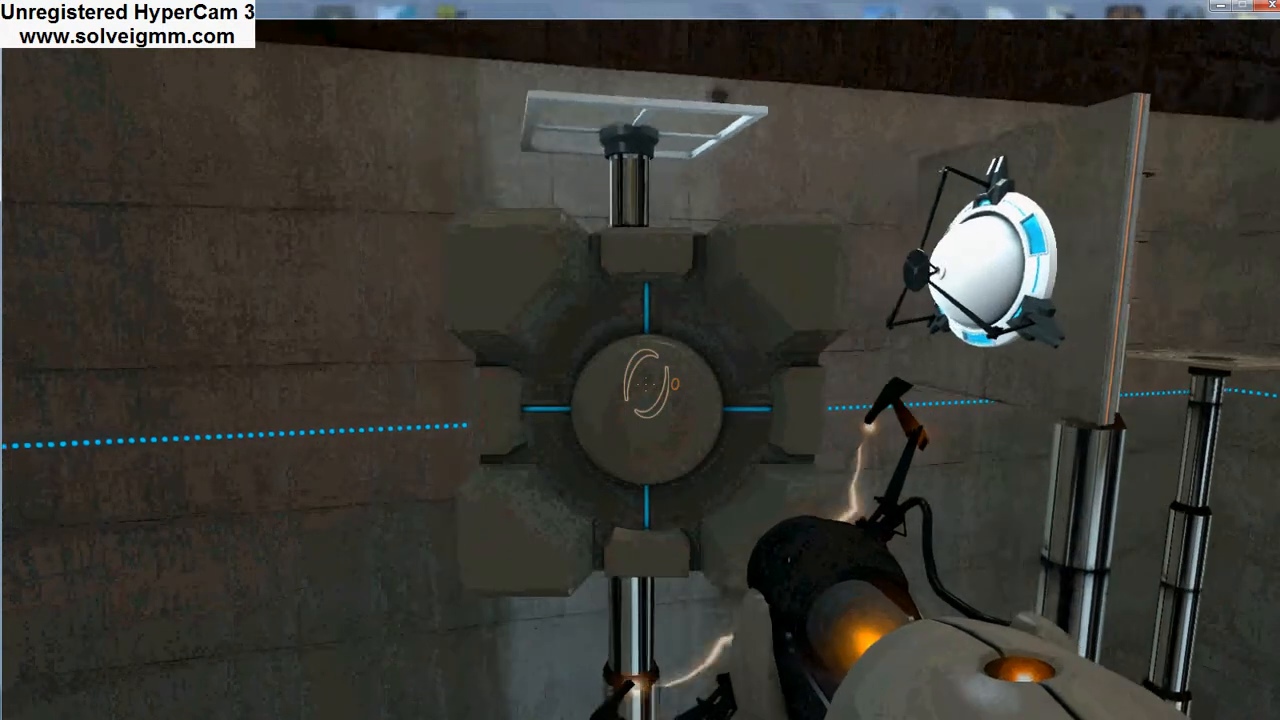
pyautogui.moveTo(640, 360)
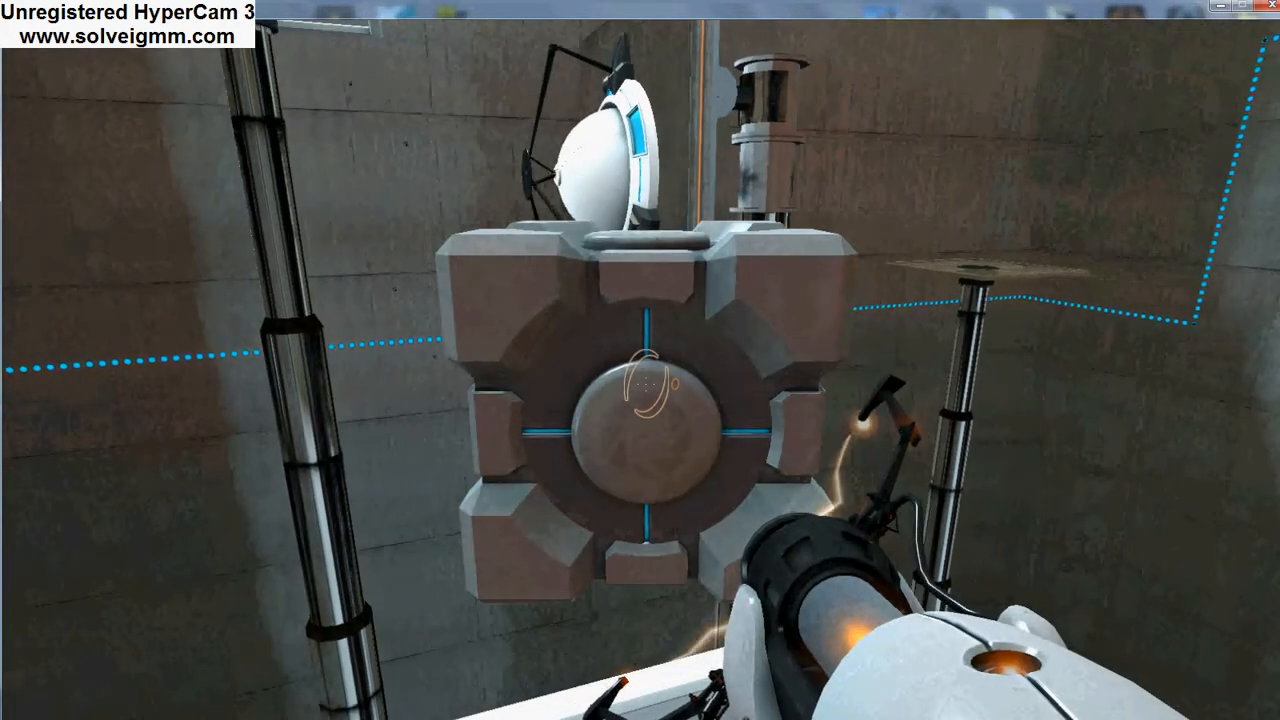
pyautogui.moveTo(640, 360)
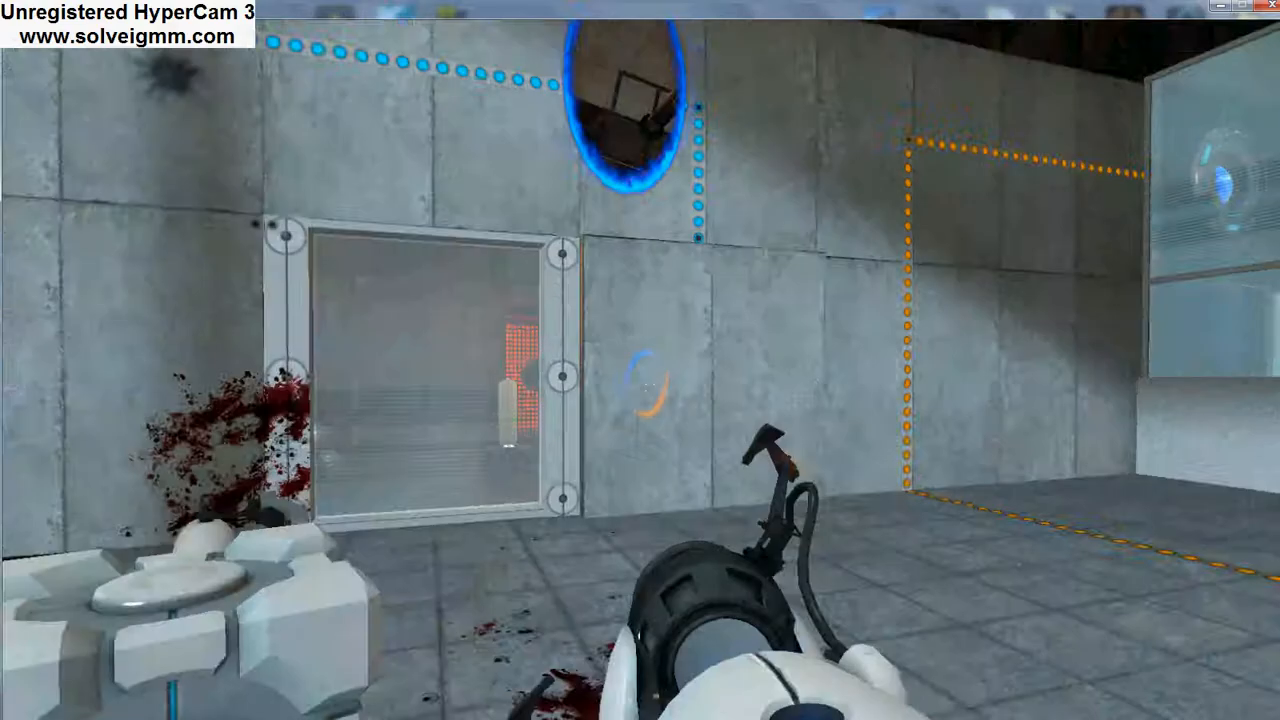
pyautogui.moveTo(640, 360)
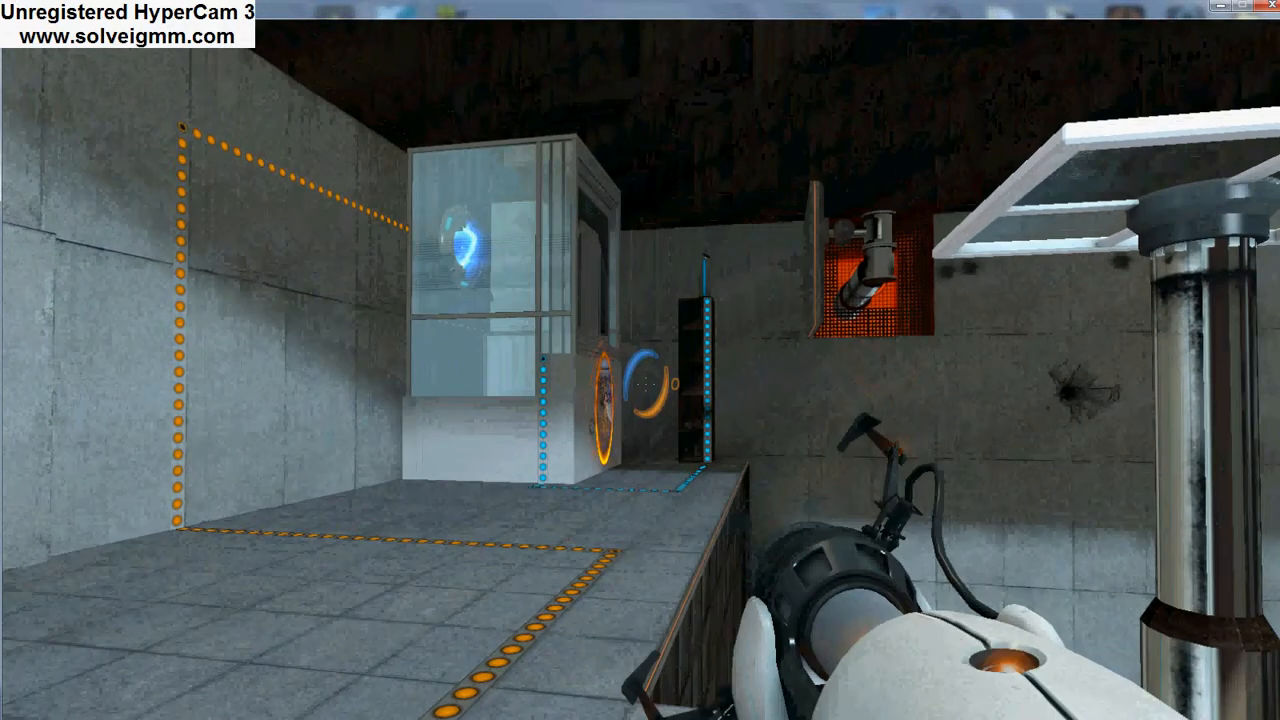
pyautogui.moveTo(640, 360)
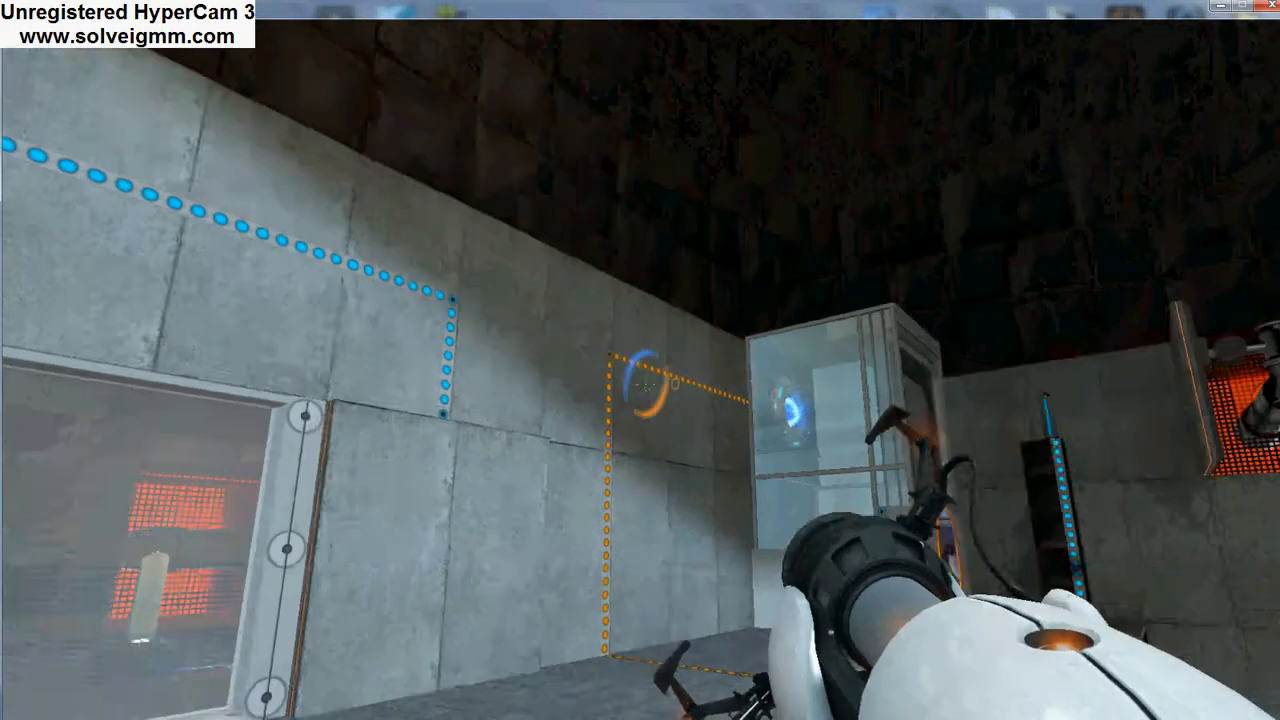
pyautogui.moveTo(640, 360)
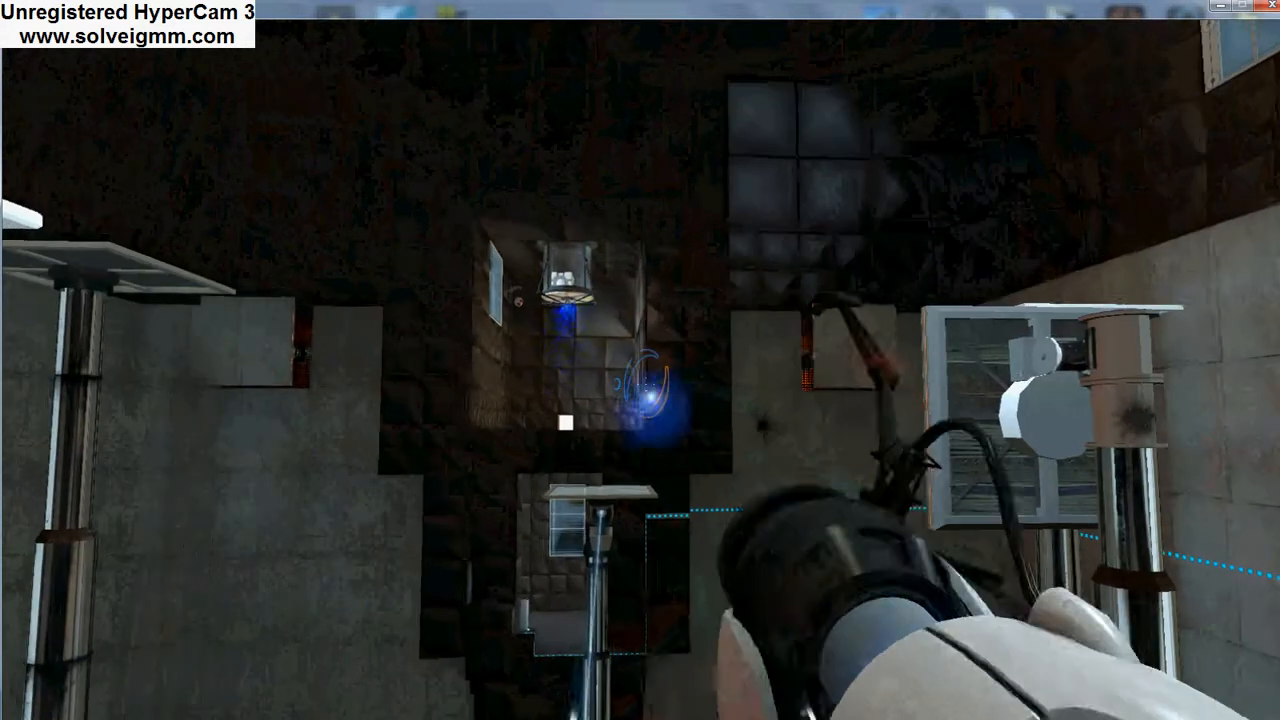
pyautogui.moveTo(640, 360)
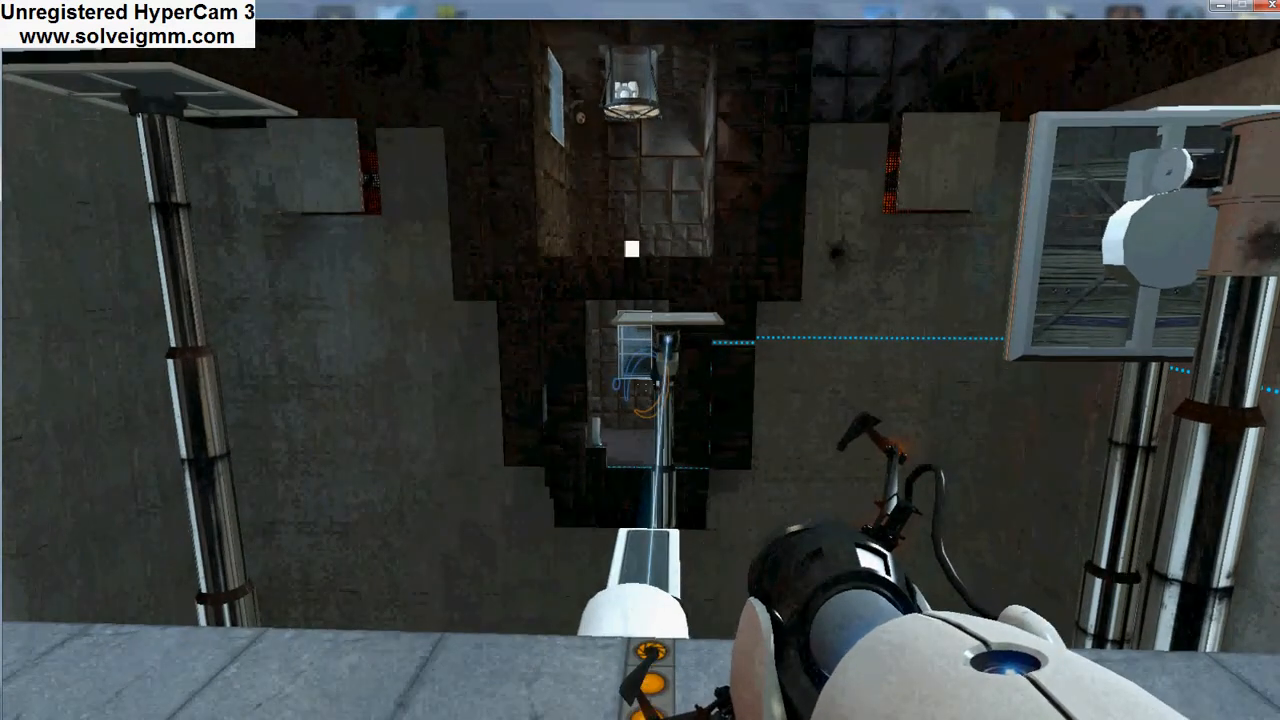
pyautogui.moveTo(640, 360)
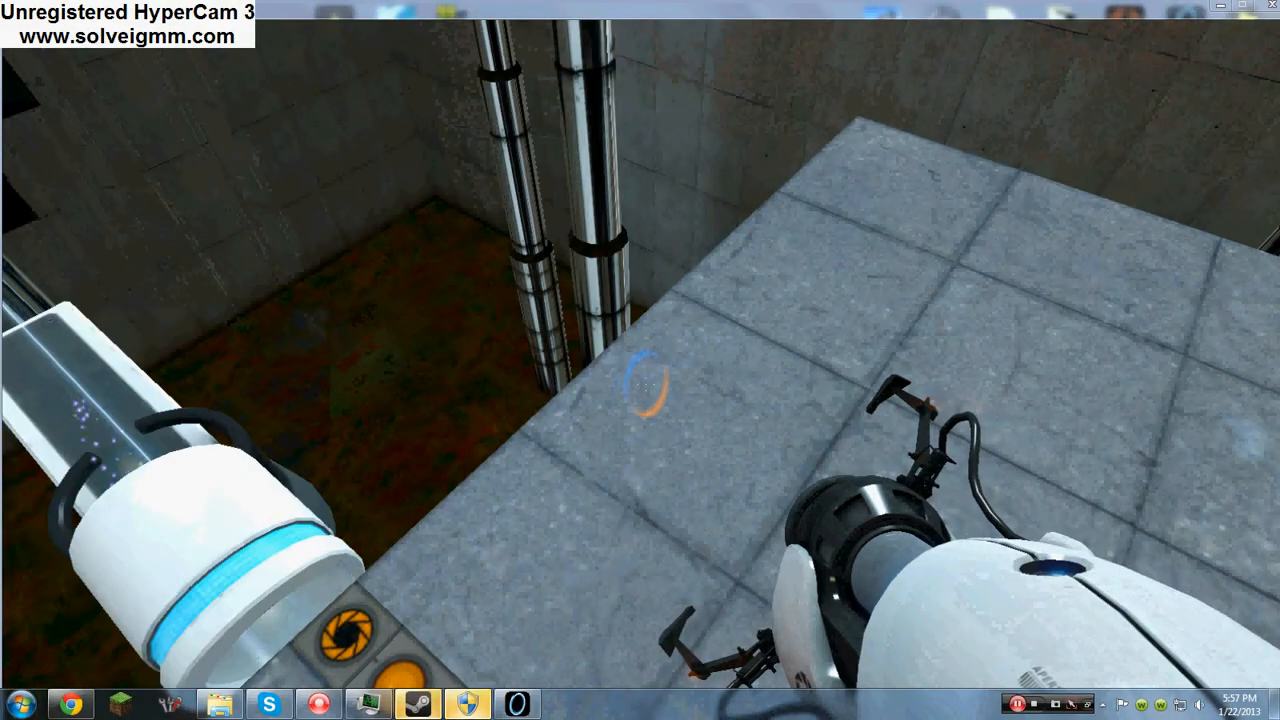
pyautogui.click(20, 703)
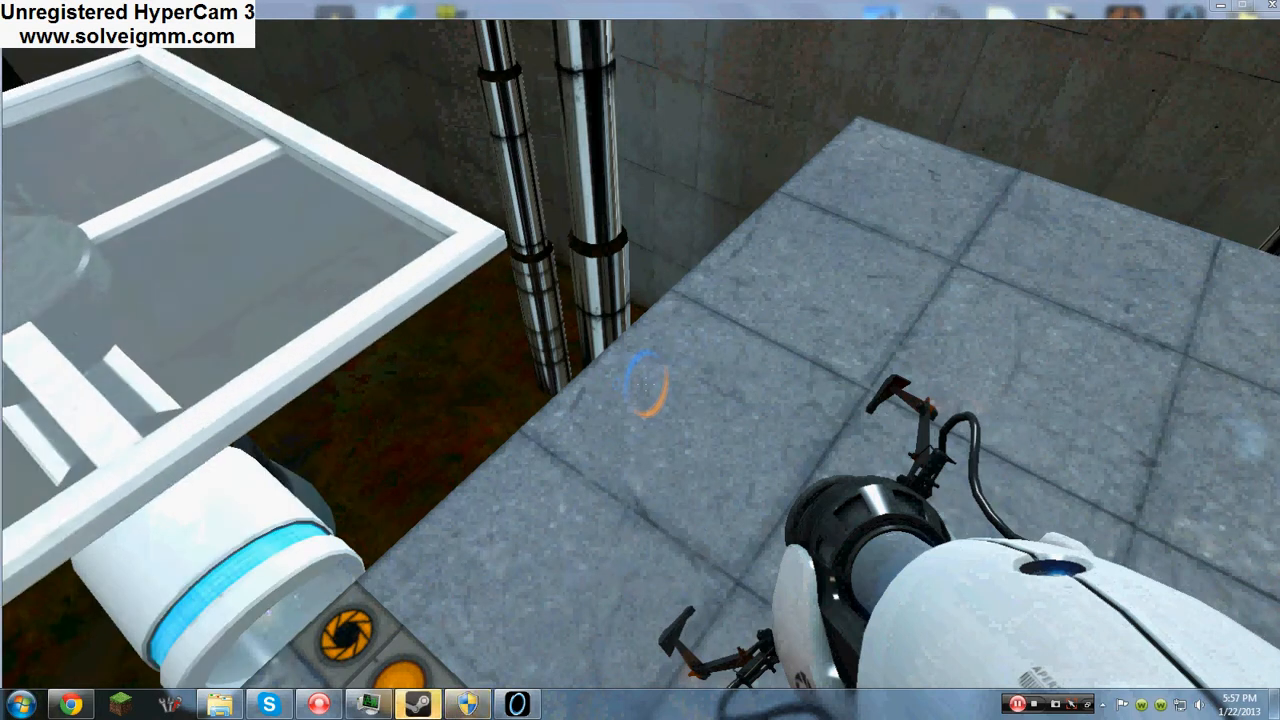
pyautogui.moveTo(640, 360)
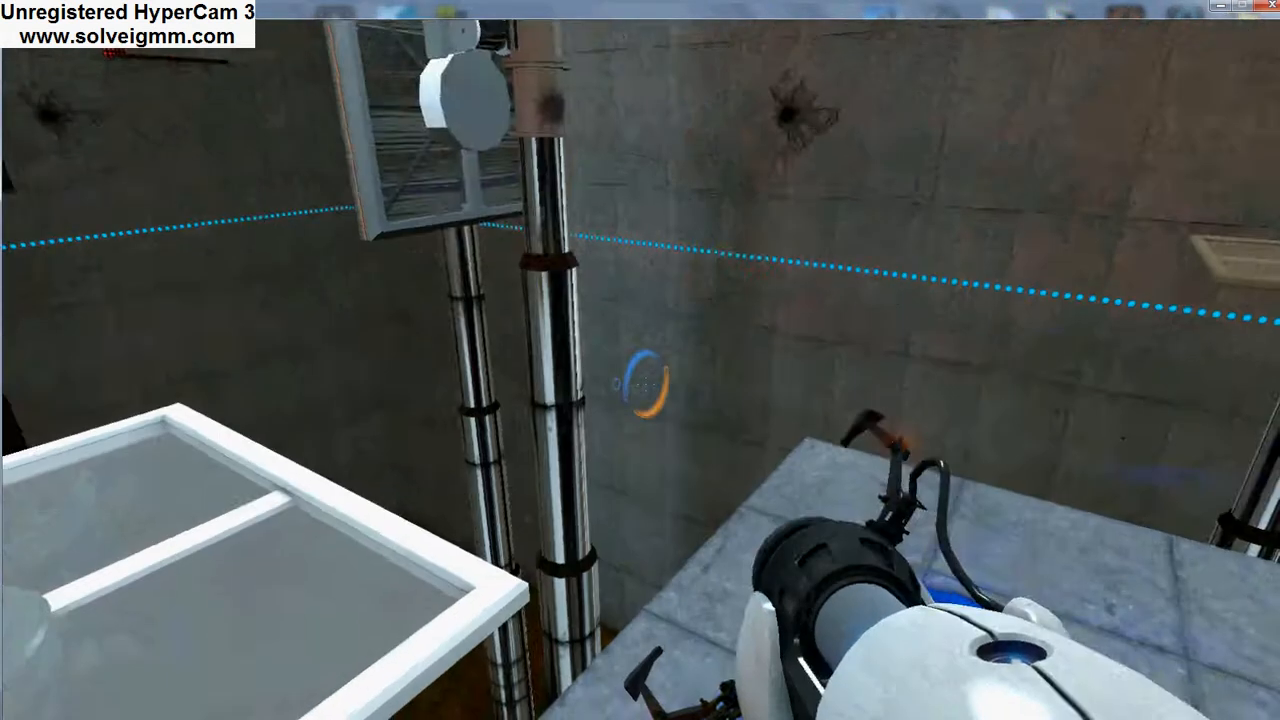
pyautogui.moveTo(640, 360)
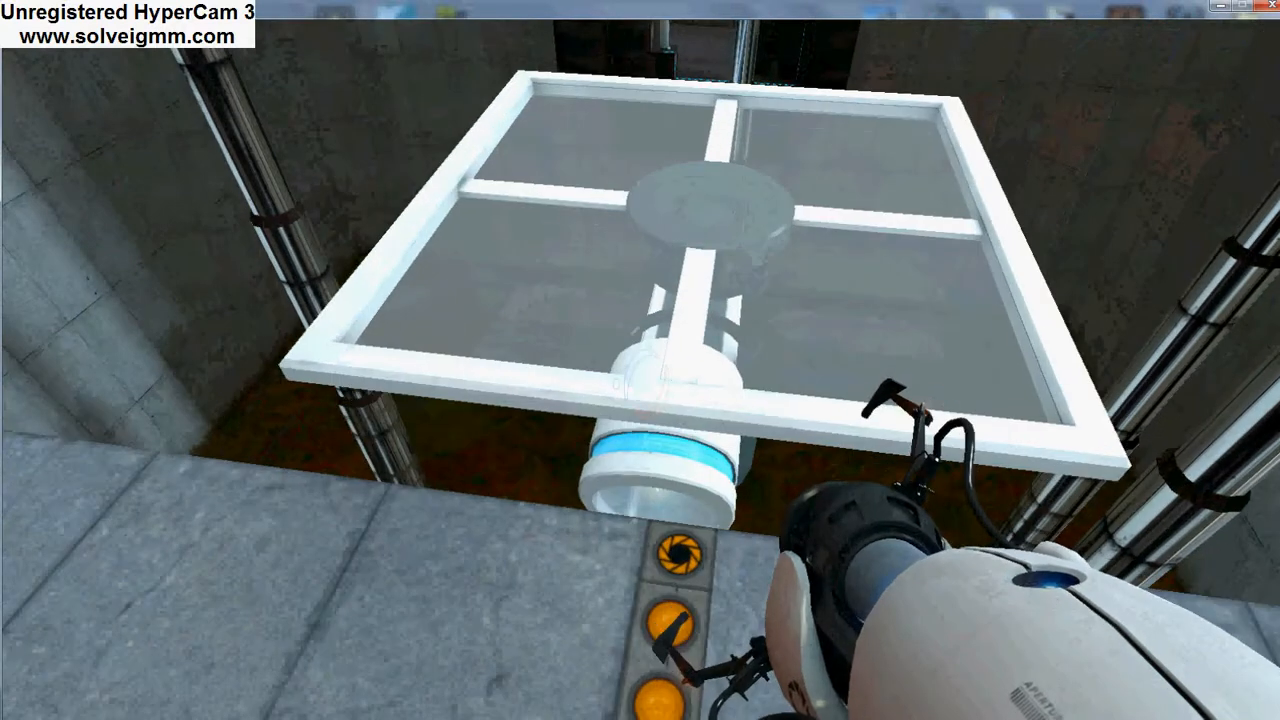